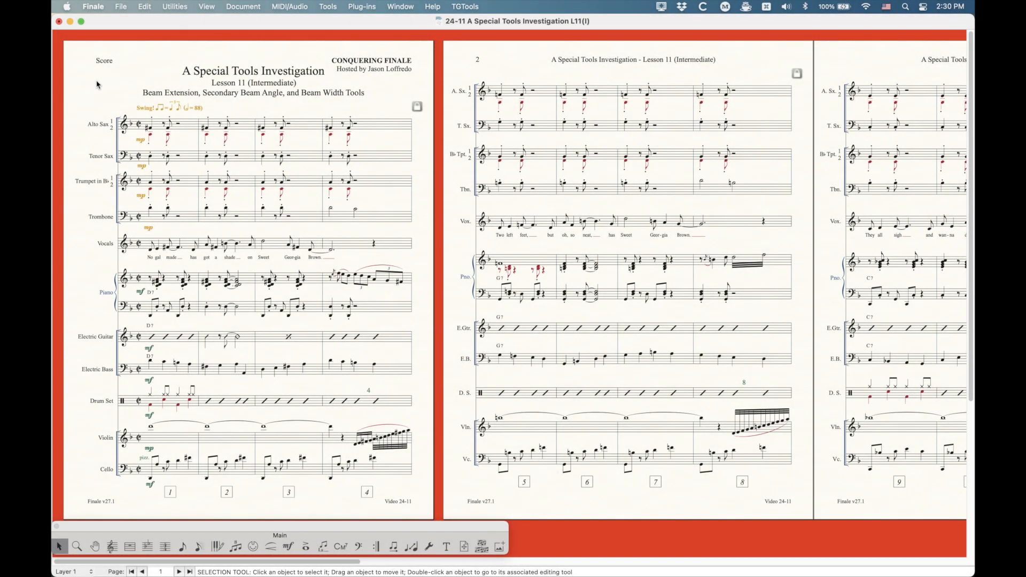
pyautogui.moveTo(97, 80)
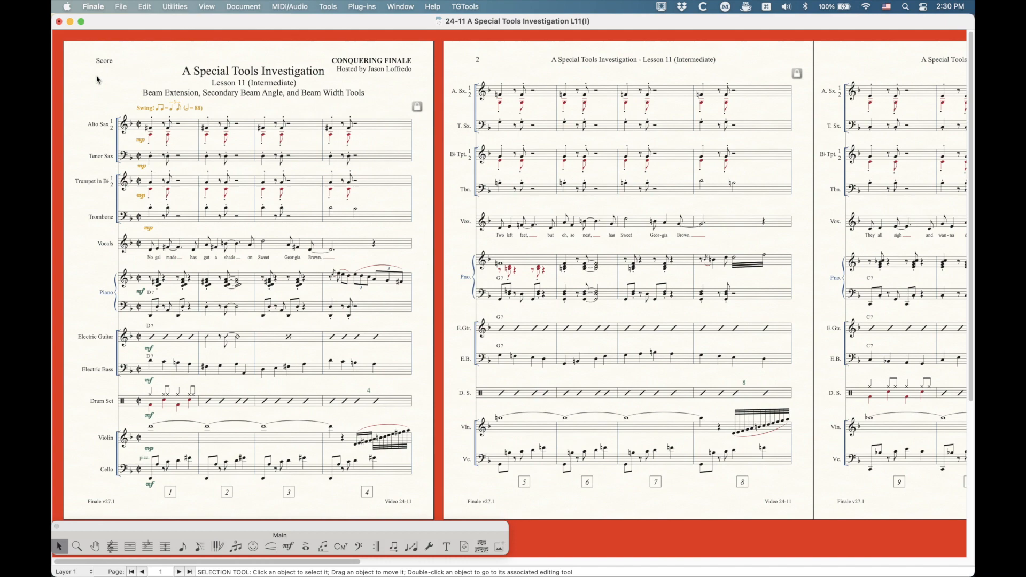
# - Scroll to page 5 and zoom in on the piano staves around measure 17
pyautogui.hscroll(3)
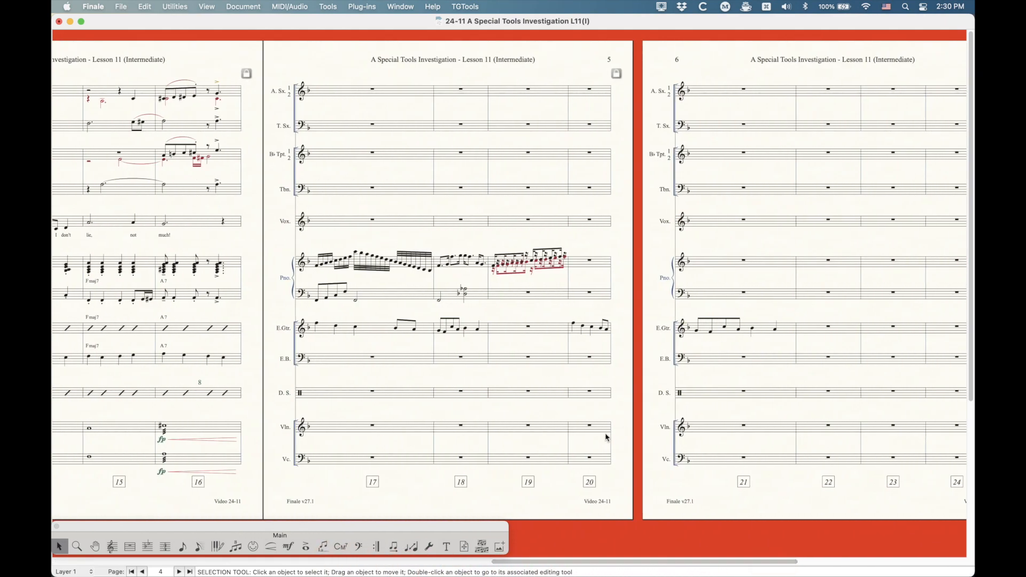
pyautogui.press('cmd+=')
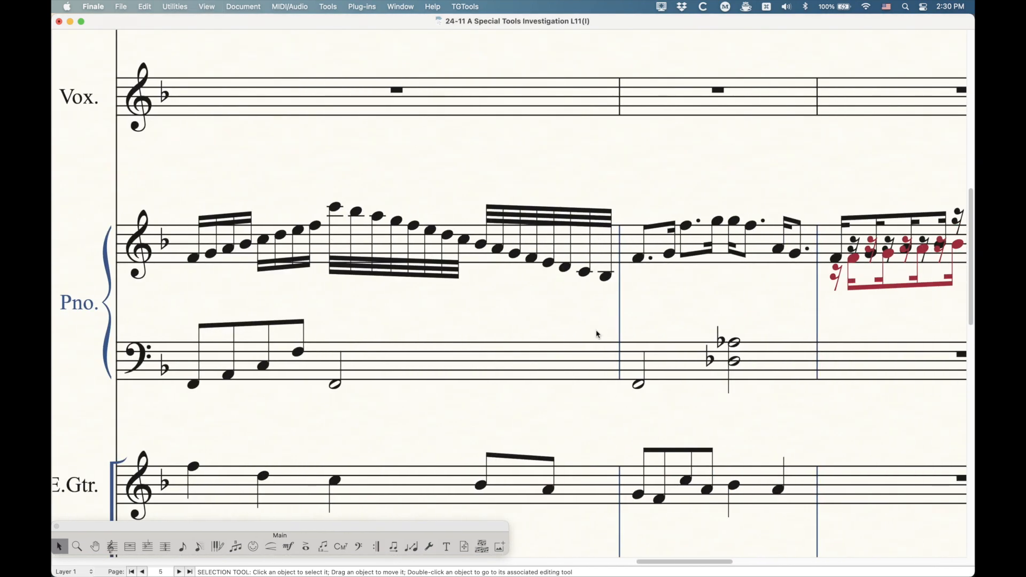
# - Activate the Beam Extension Tool from Special Tools and show beam handles in the piano measure
pyautogui.click(429, 547)
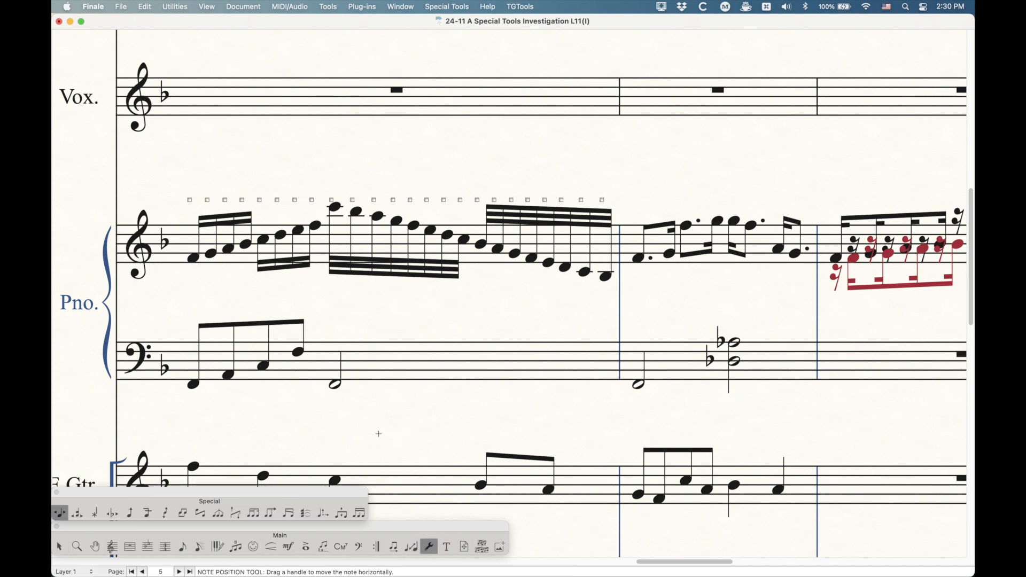
pyautogui.click(271, 515)
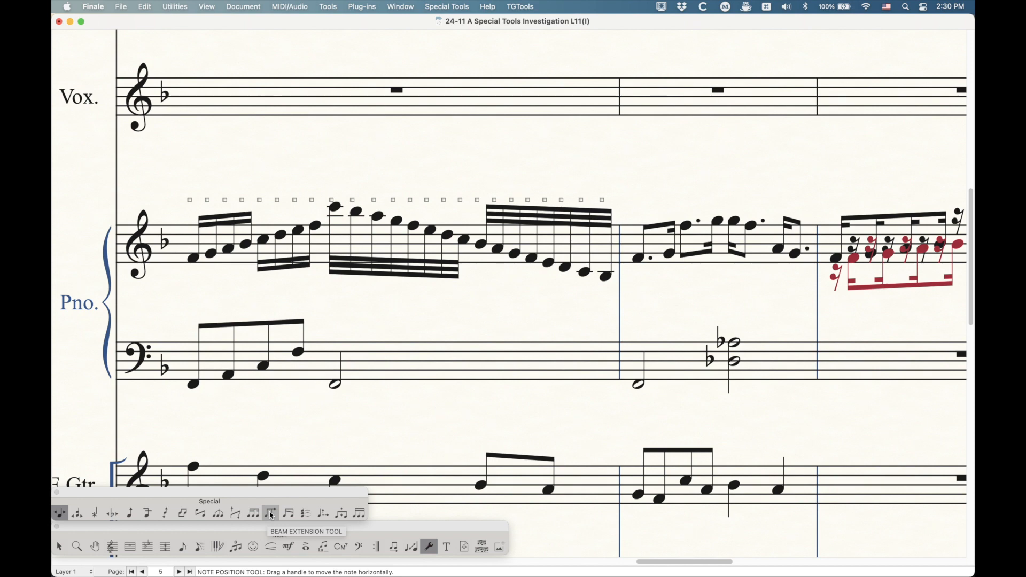
pyautogui.click(270, 513)
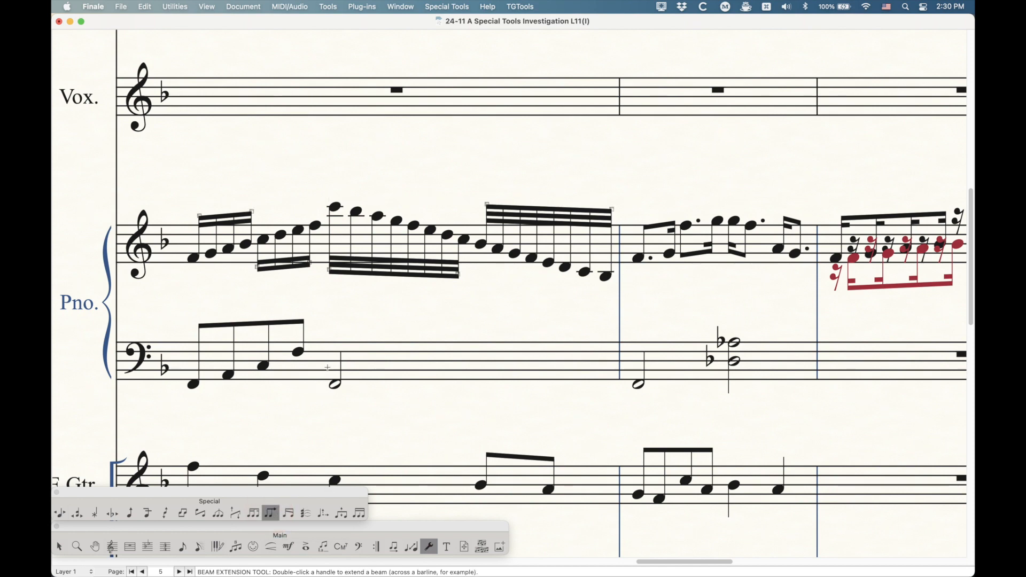
pyautogui.click(324, 360)
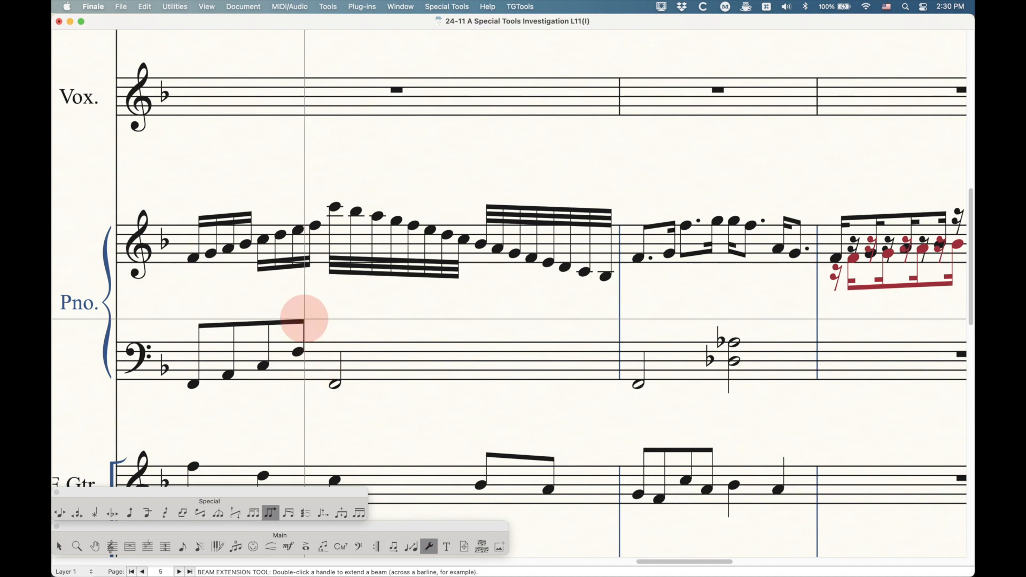
# - Drag the bass eighth-note beam's right end back and forth, ending stretched over the half note
pyautogui.moveTo(302, 321); pyautogui.dragTo(333, 321)
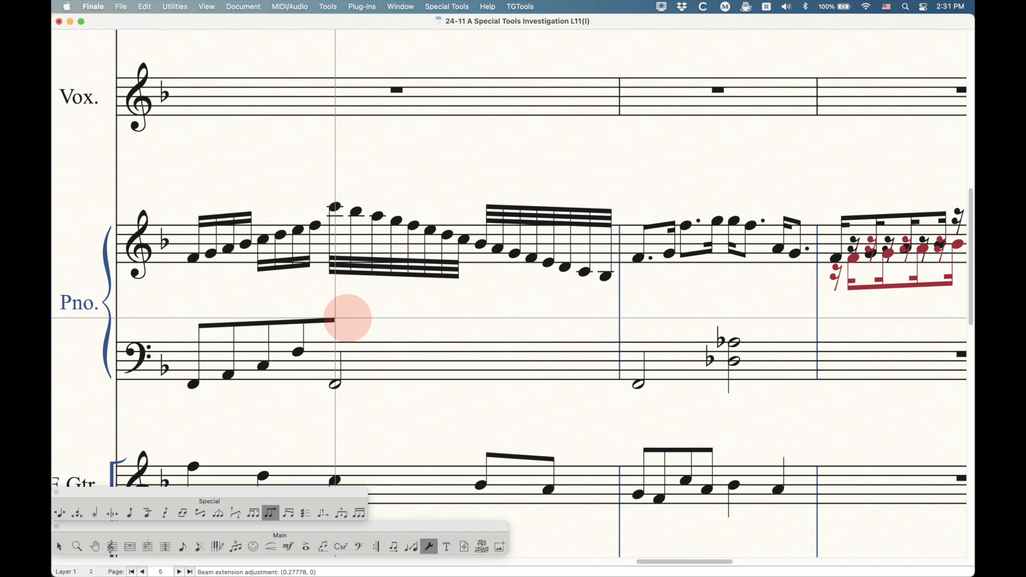
pyautogui.moveTo(333, 322); pyautogui.dragTo(229, 327)
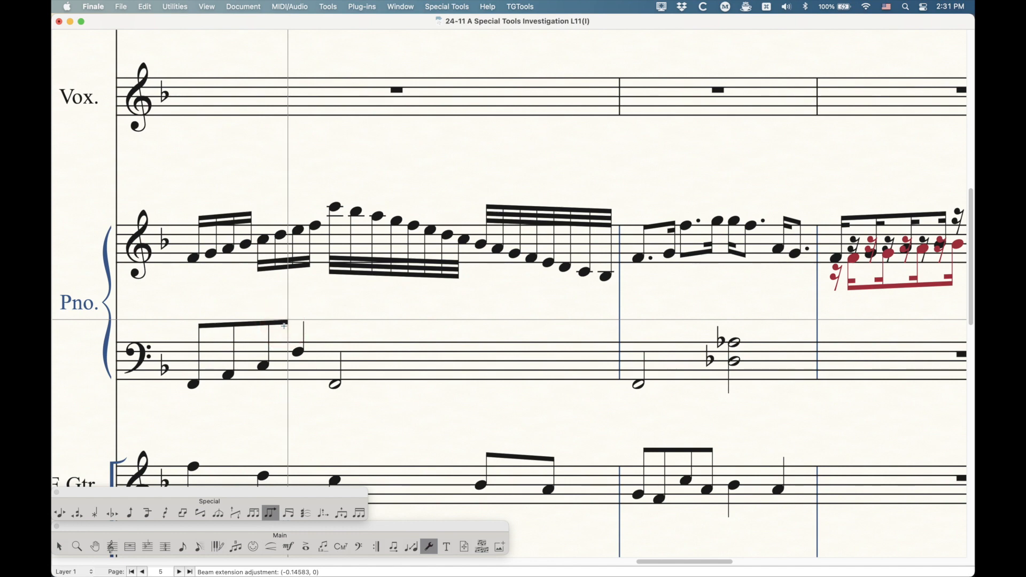
pyautogui.moveTo(284, 326); pyautogui.dragTo(169, 326)
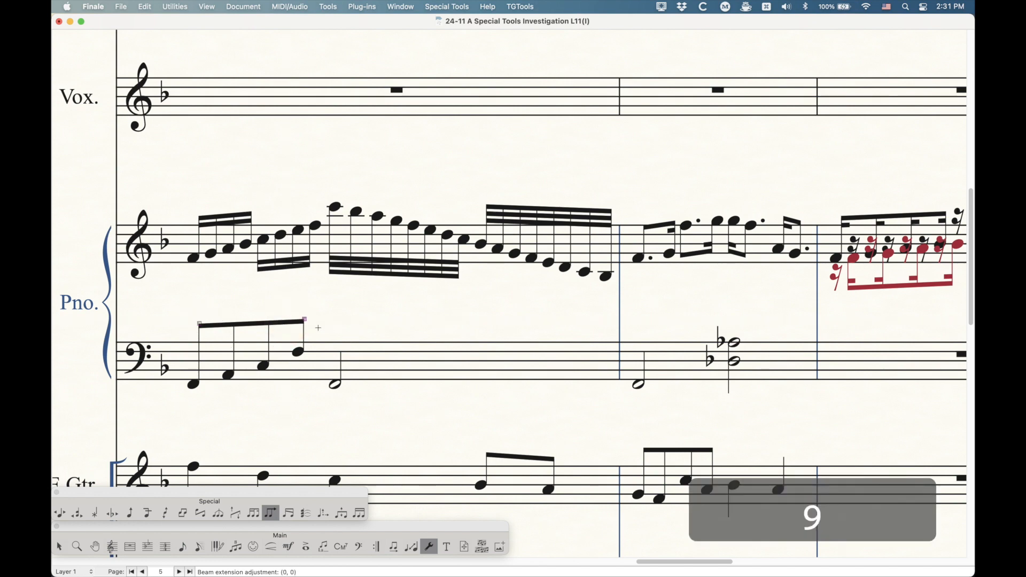
pyautogui.moveTo(305, 319); pyautogui.dragTo(333, 319)
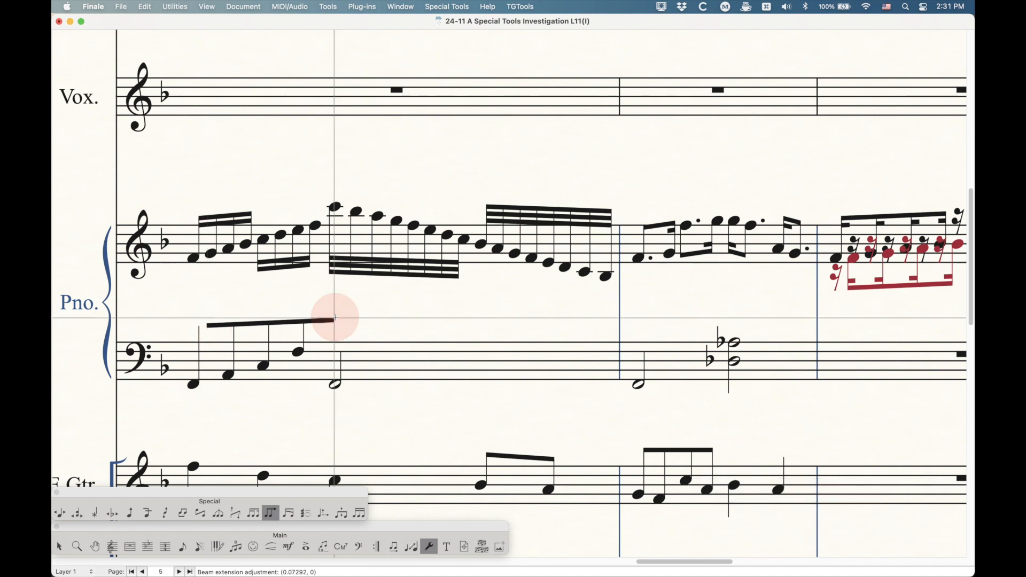
# - Remove Manual Adjustments on the bass beam so it returns to its original length
pyautogui.rightClick(334, 320)
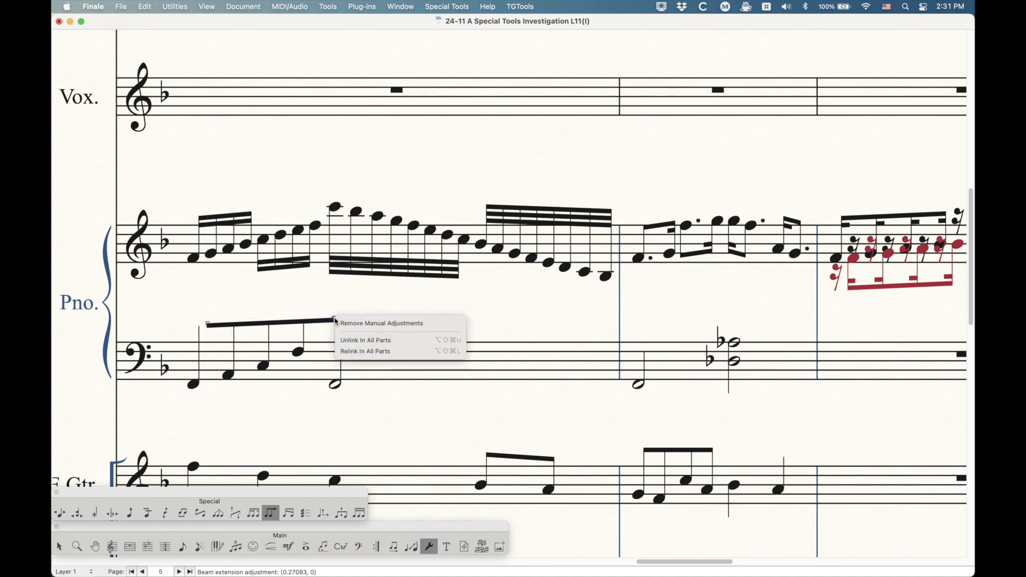
pyautogui.moveTo(382, 323)
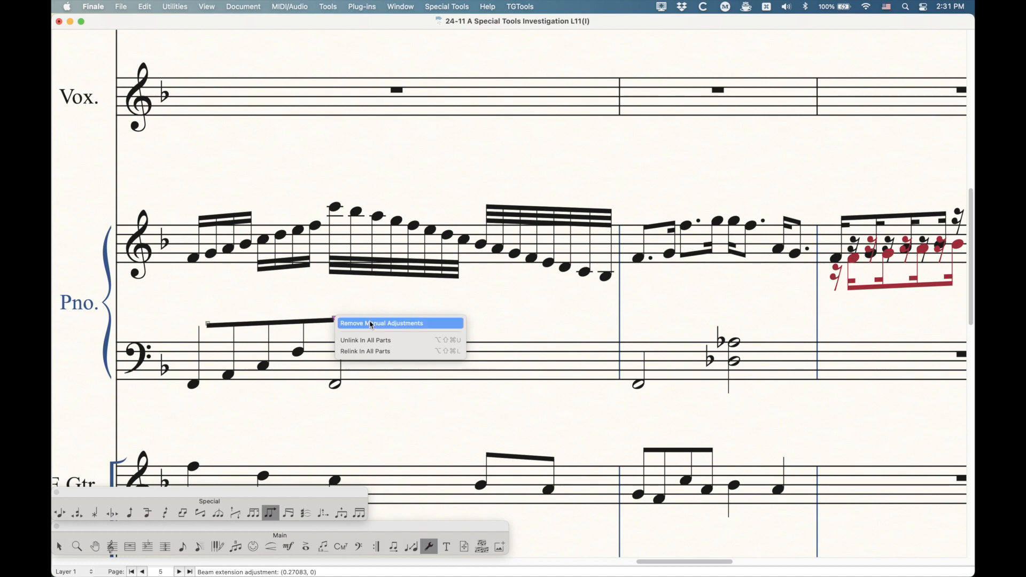
pyautogui.click(381, 323)
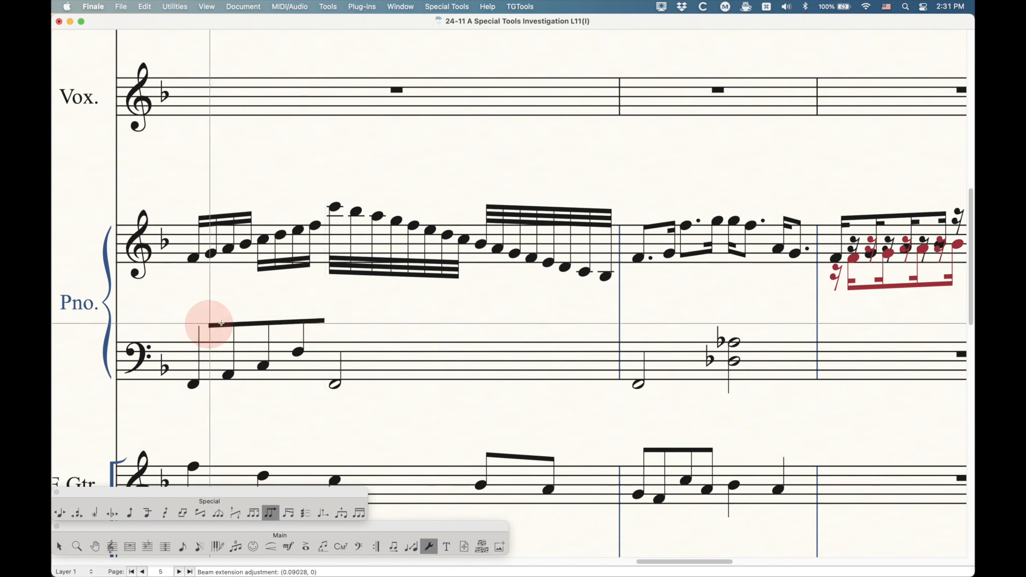
pyautogui.rightClick(216, 324)
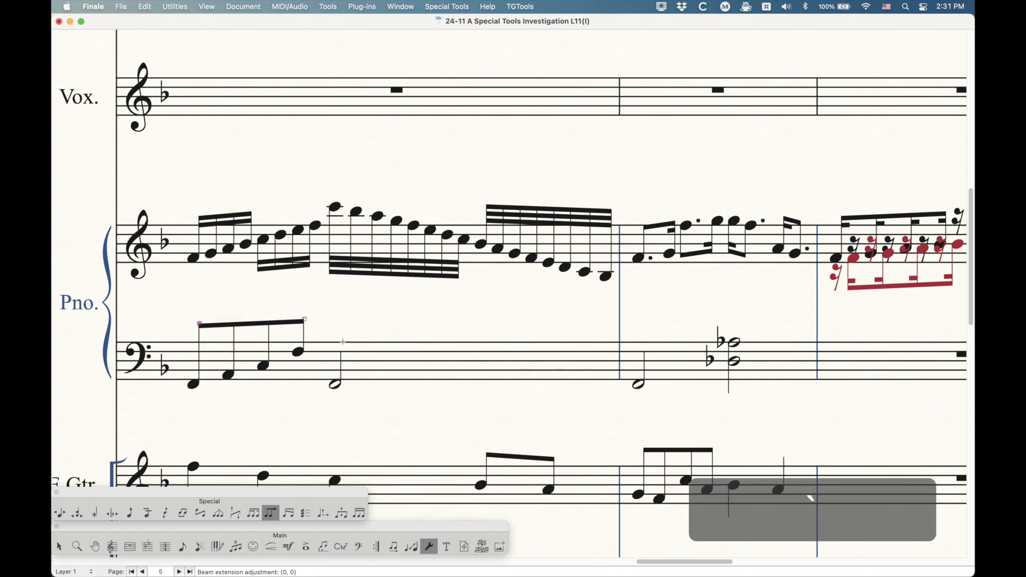
pyautogui.moveTo(305, 320); pyautogui.dragTo(305, 320)
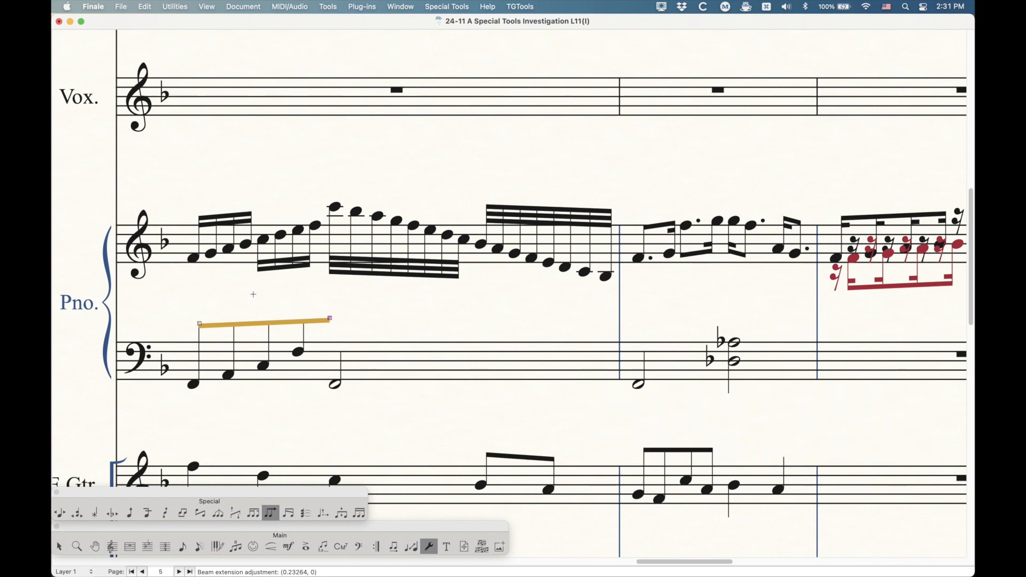
pyautogui.moveTo(272, 330)
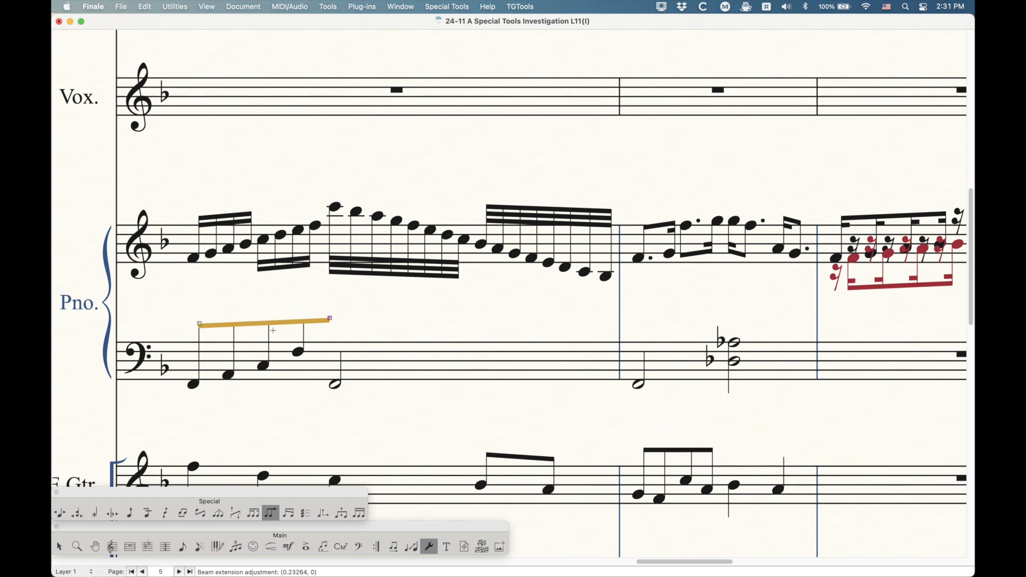
pyautogui.press('cmd+z')
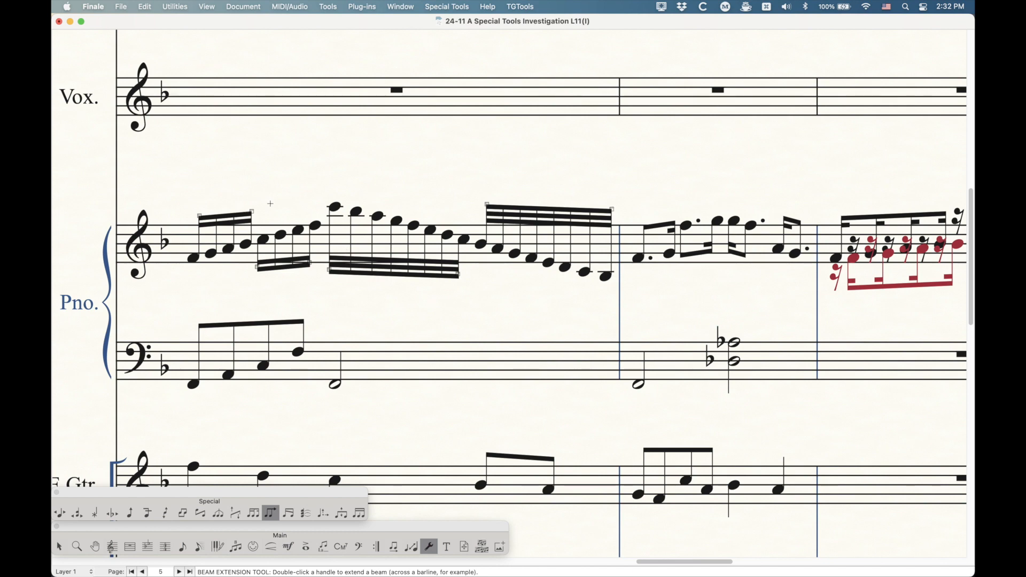
# - Choose 8th and 16th beam levels and extend the first treble sixteenth group's beams leftward
pyautogui.moveTo(253, 212); pyautogui.dragTo(269, 216)
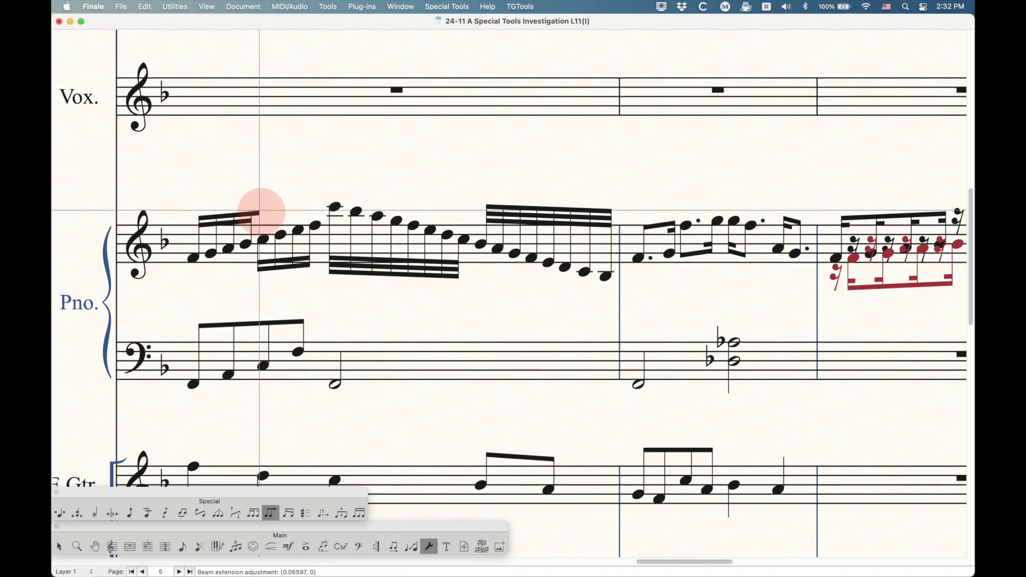
pyautogui.moveTo(249, 215); pyautogui.dragTo(275, 211)
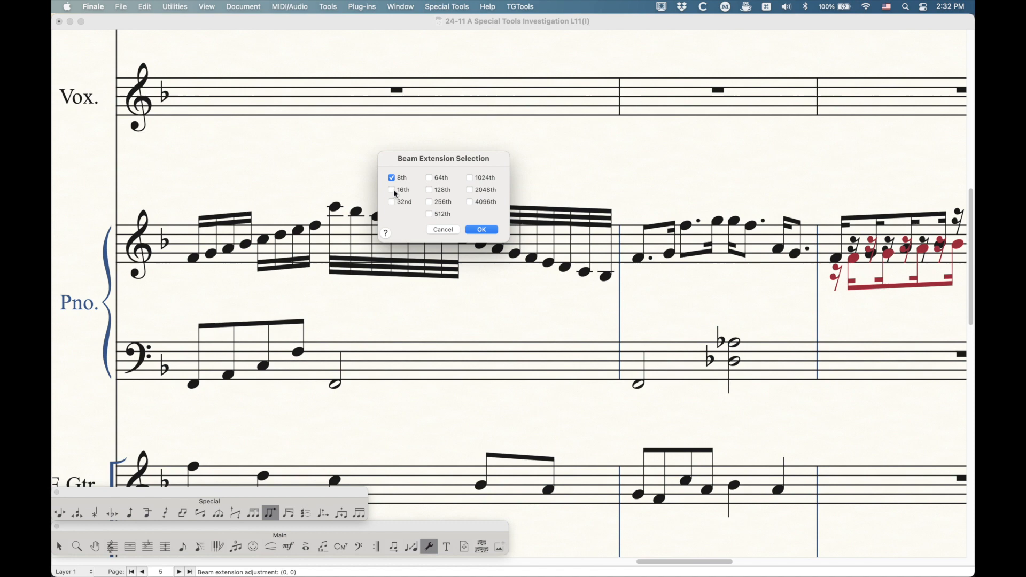
pyautogui.click(481, 229)
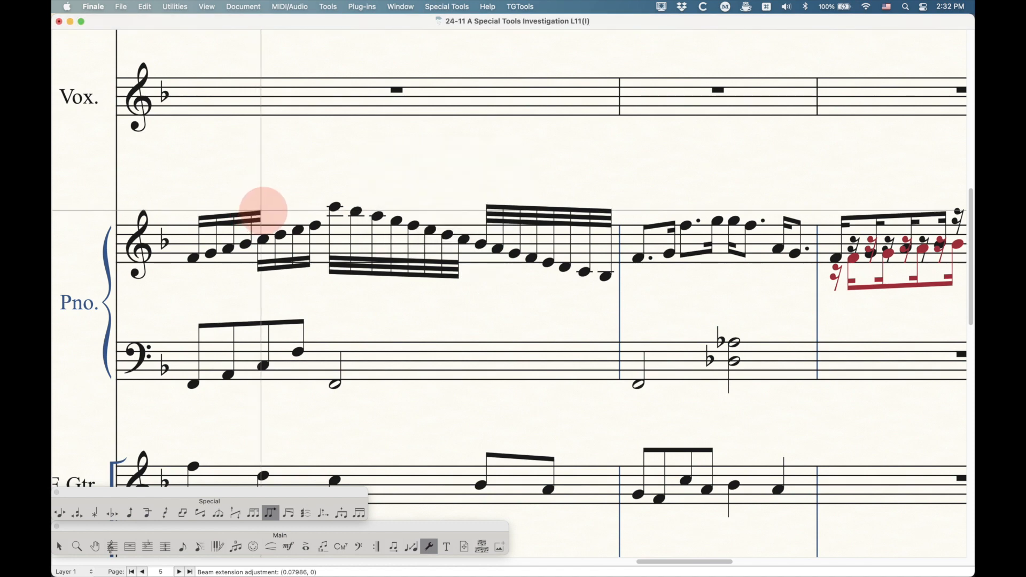
pyautogui.moveTo(259, 216); pyautogui.dragTo(272, 210)
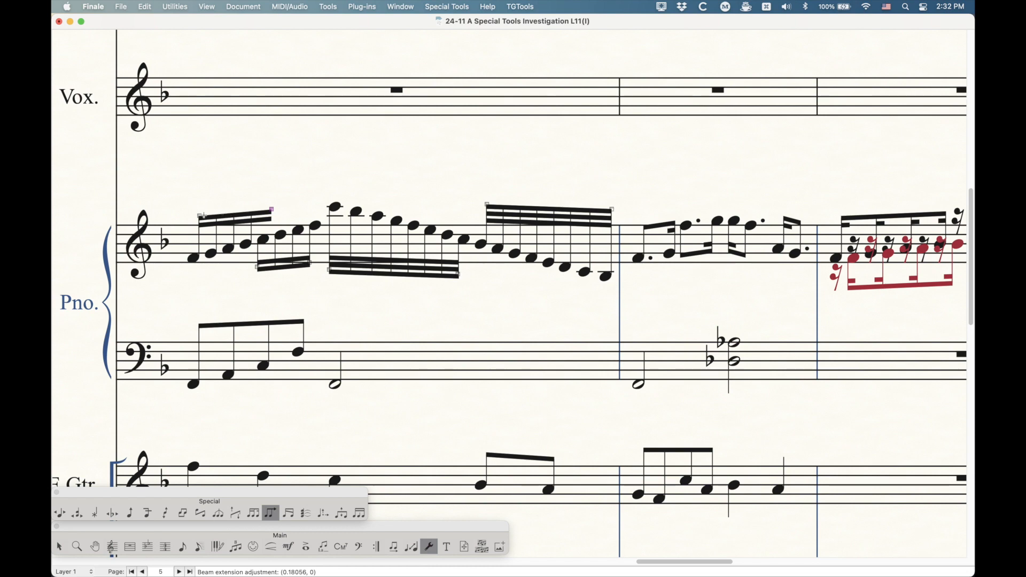
pyautogui.moveTo(269, 210); pyautogui.dragTo(208, 216)
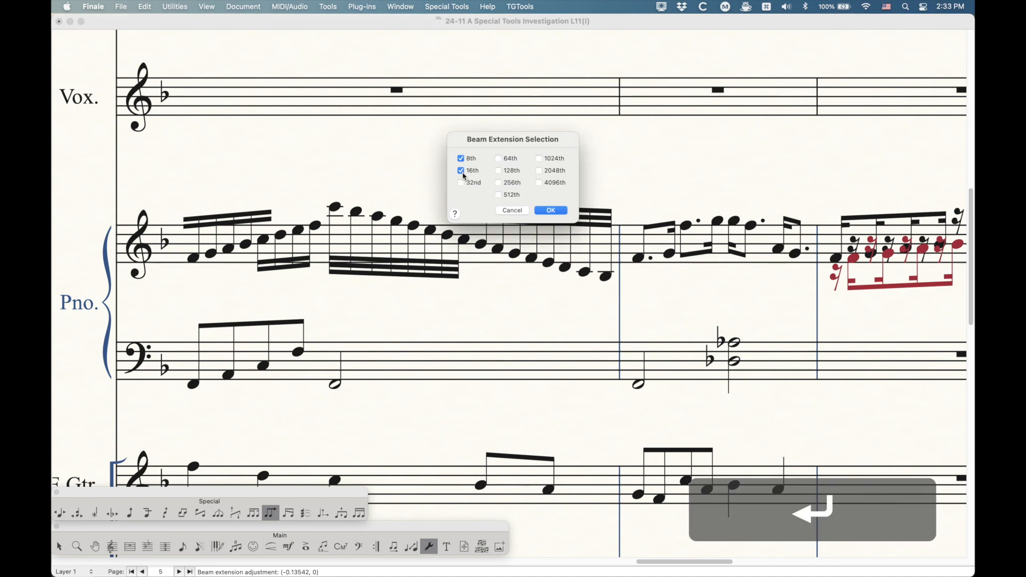
# - Toggle the 16th and 8th checkboxes so only the 8th beam level stays selected for extension
pyautogui.click(550, 211)
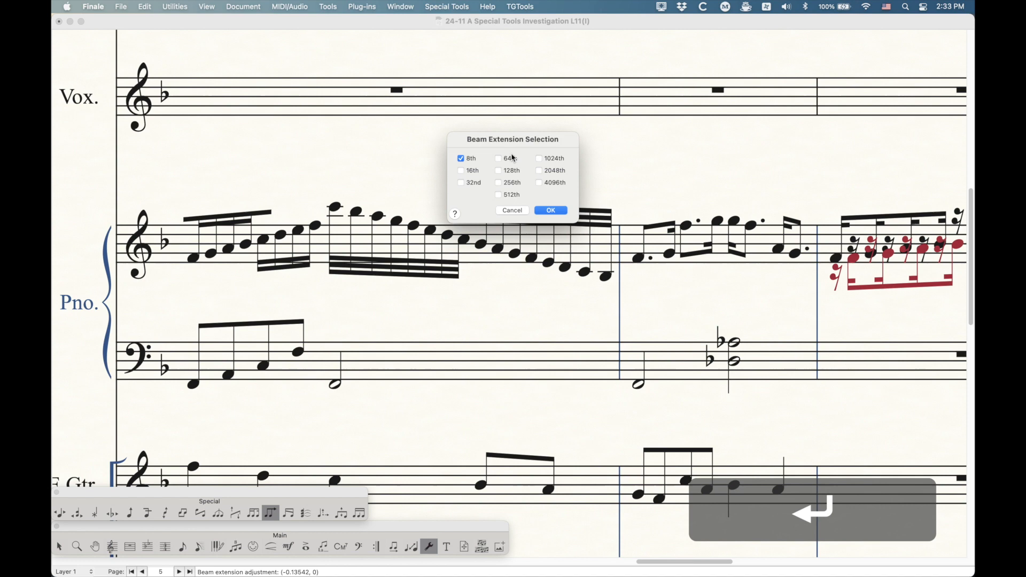
pyautogui.click(461, 170)
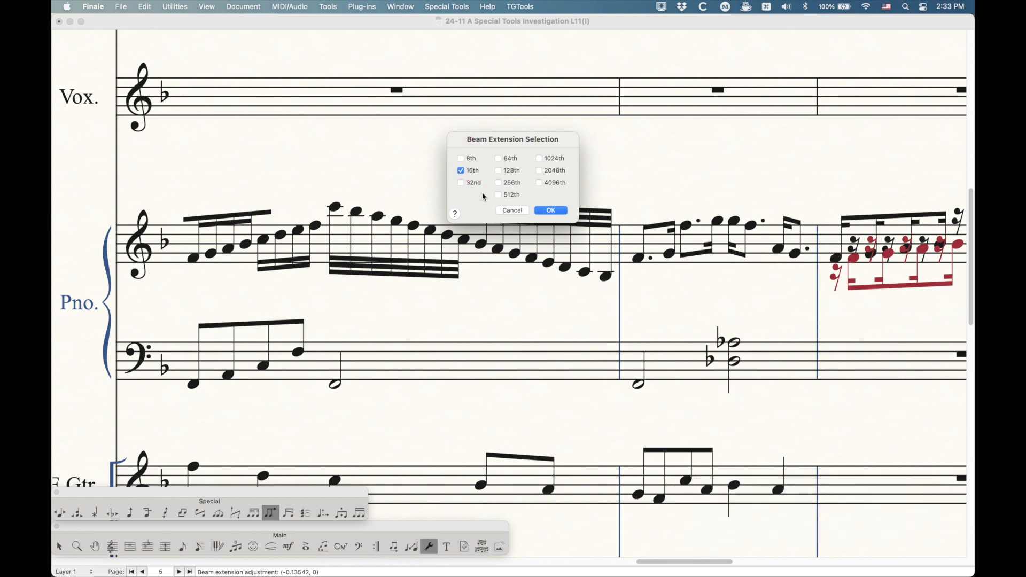
pyautogui.click(551, 211)
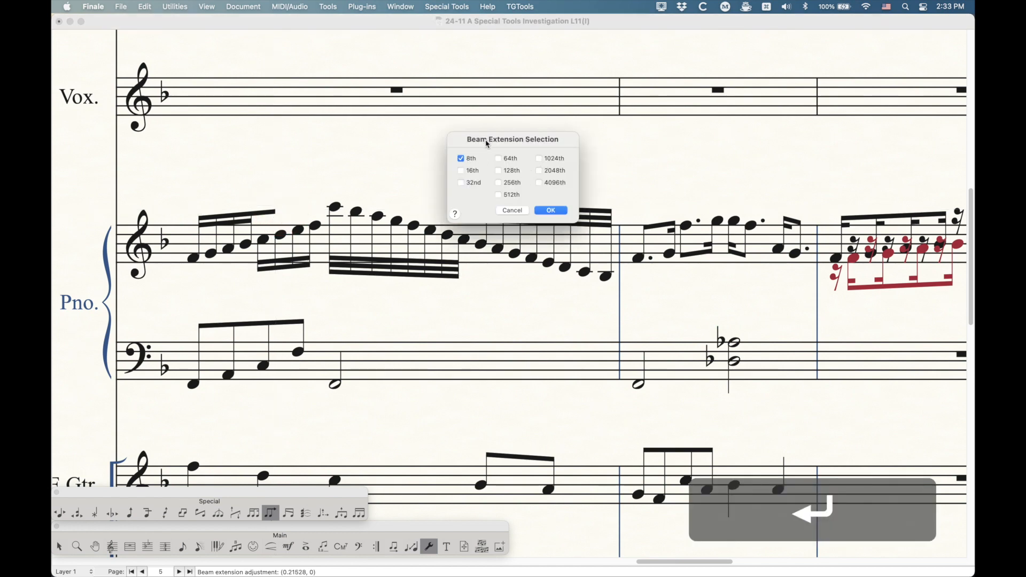
pyautogui.click(549, 211)
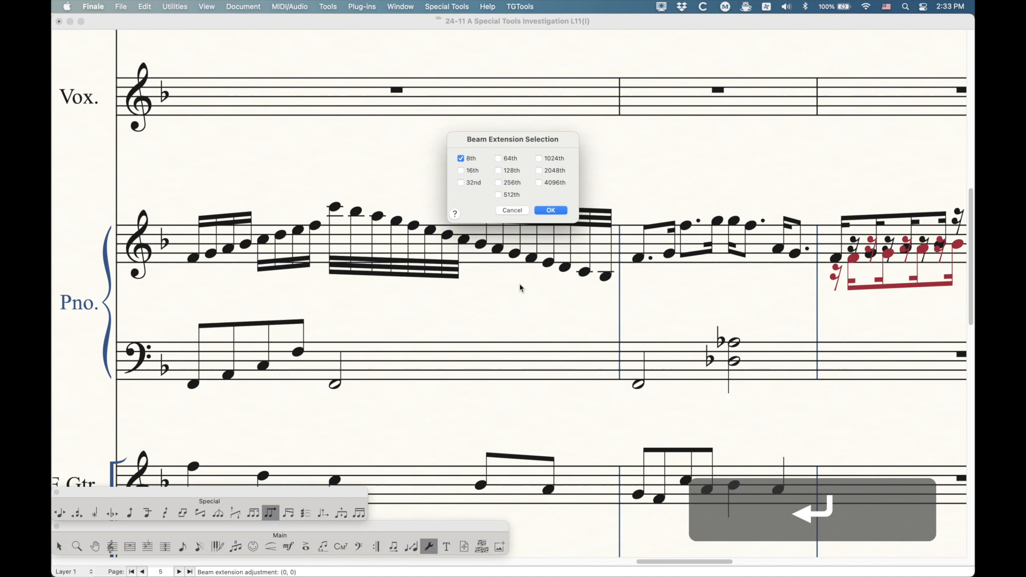
# - Include the 32nd beam level and lengthen the 32nd beams of the second fast group
pyautogui.click(461, 183)
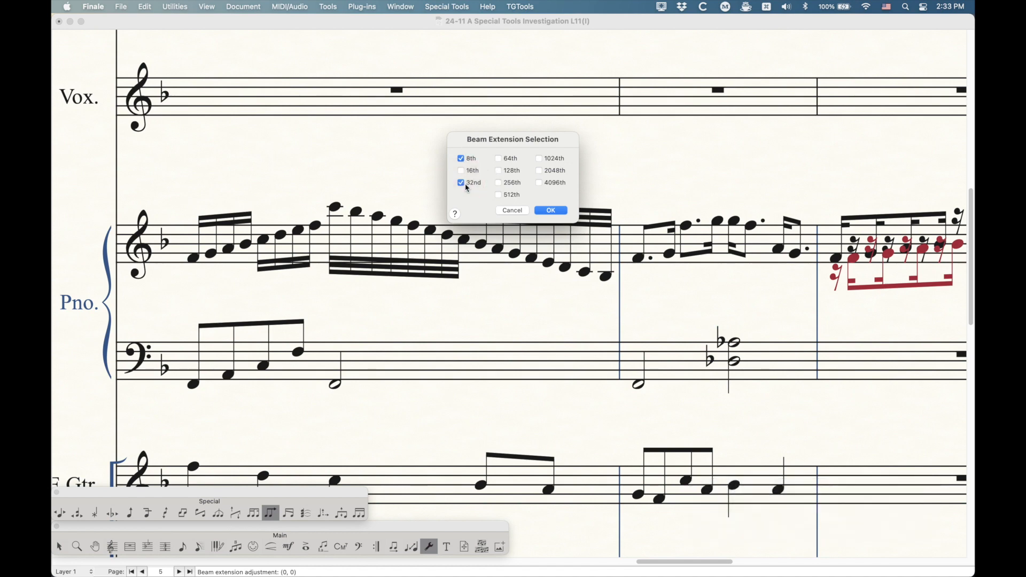
pyautogui.click(551, 211)
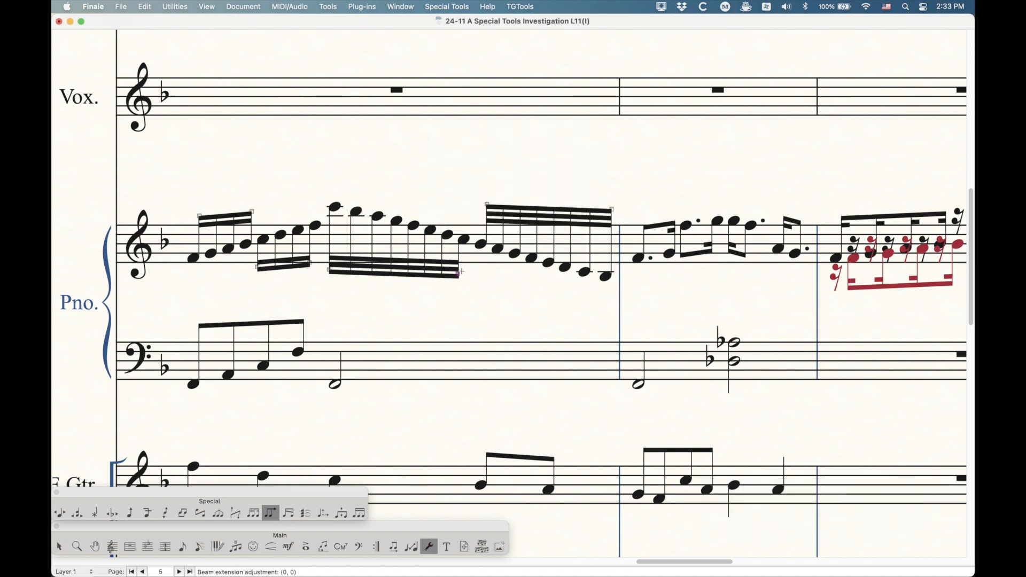
pyautogui.moveTo(462, 270); pyautogui.dragTo(480, 274)
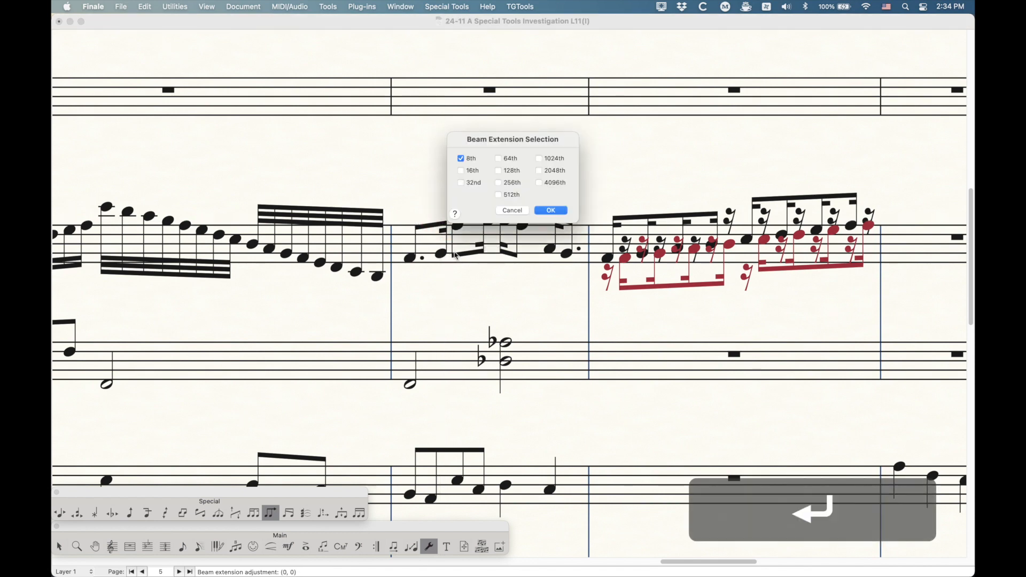
# - Select 8th and 16th beam levels and lengthen the beams in the dotted-rhythm measure
pyautogui.click(460, 170)
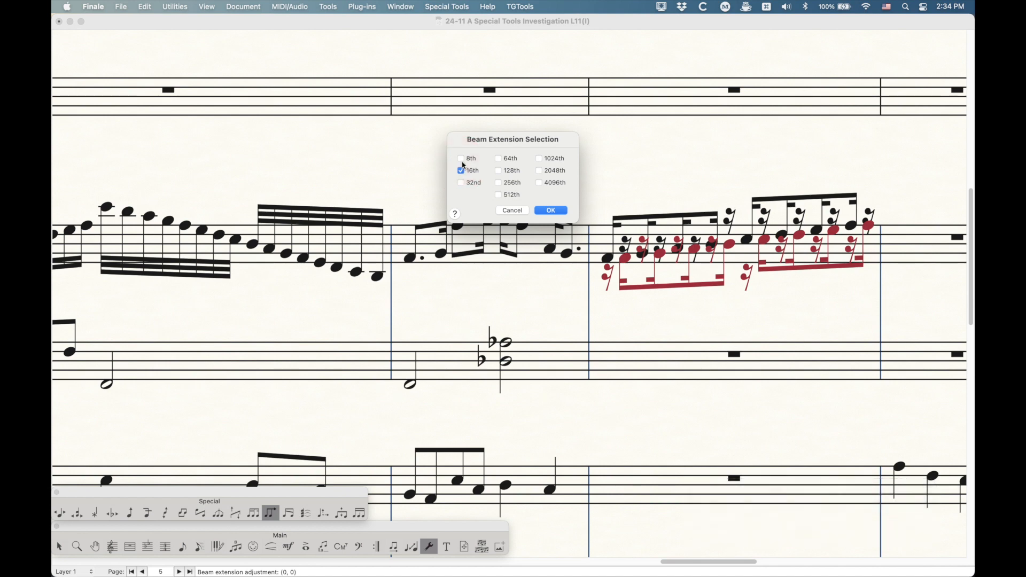
pyautogui.click(551, 211)
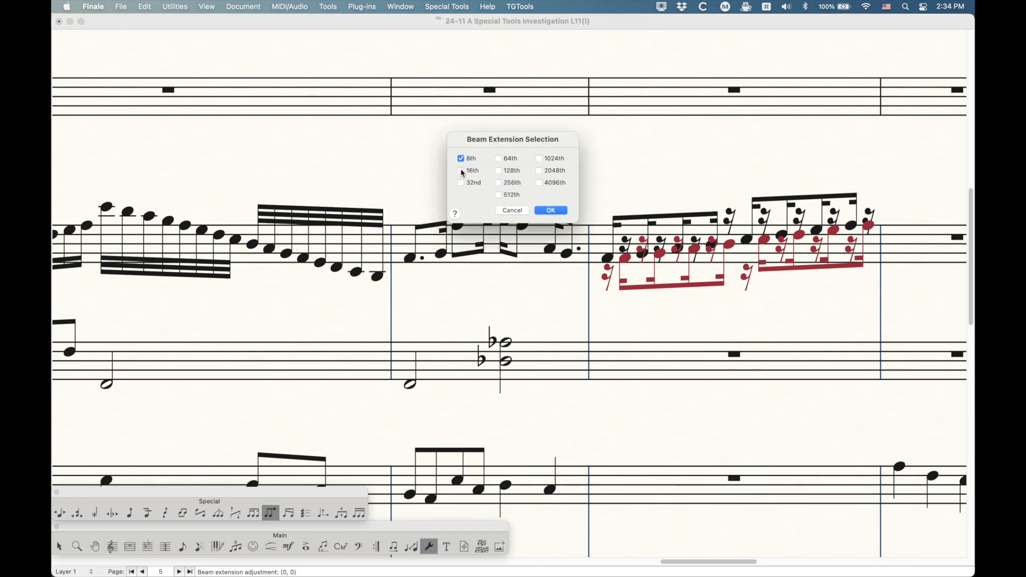
pyautogui.click(460, 170)
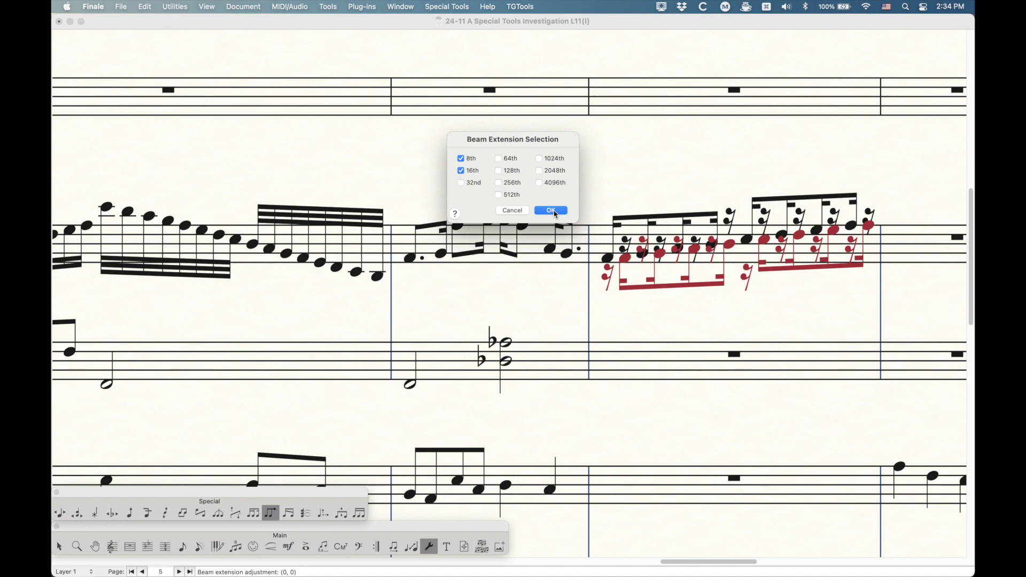
pyautogui.click(551, 211)
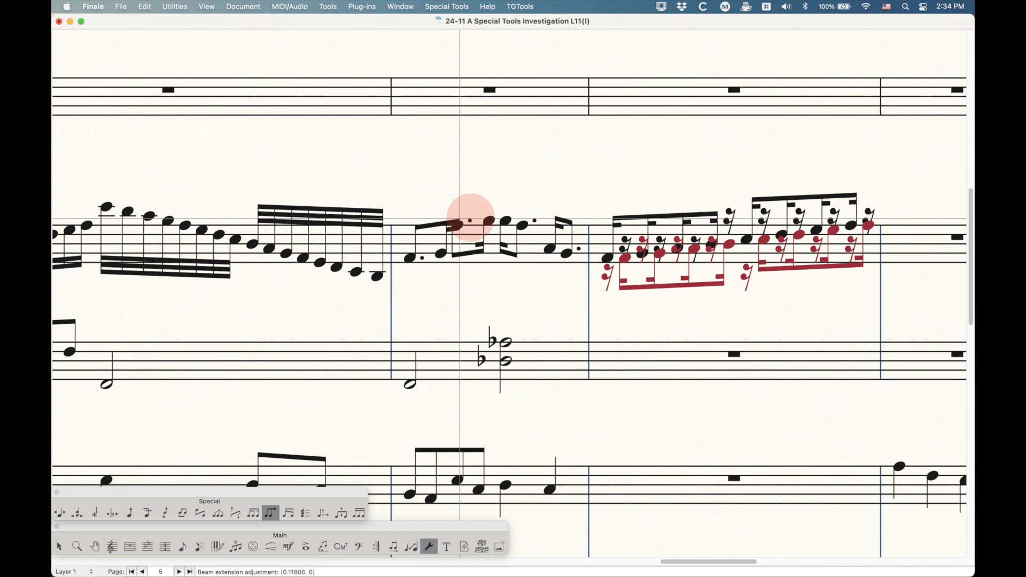
pyautogui.moveTo(468, 224); pyautogui.dragTo(438, 225)
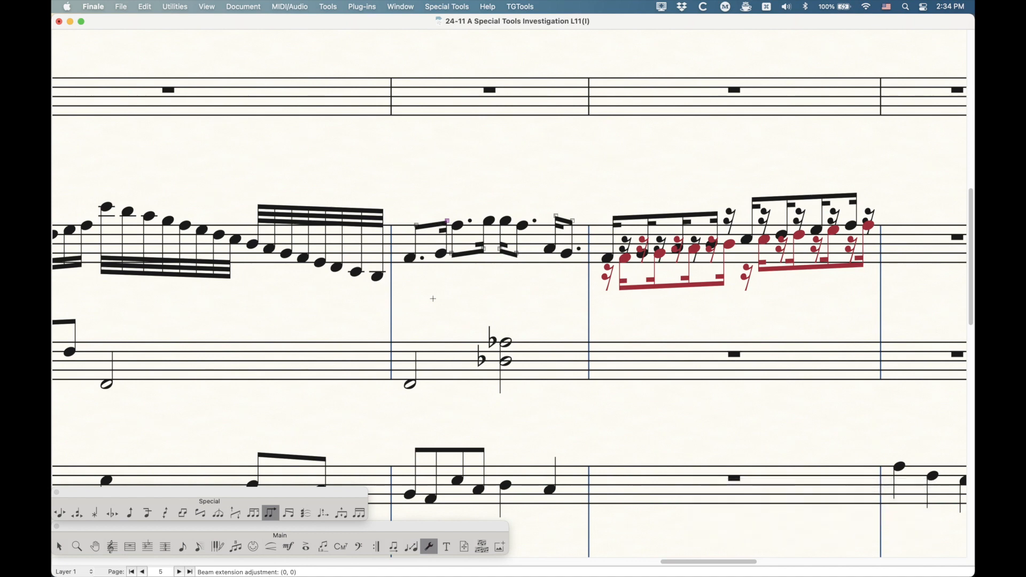
# - Scroll to the next measure and switch to Speedy Entry to clear its rests
pyautogui.hscroll(3)
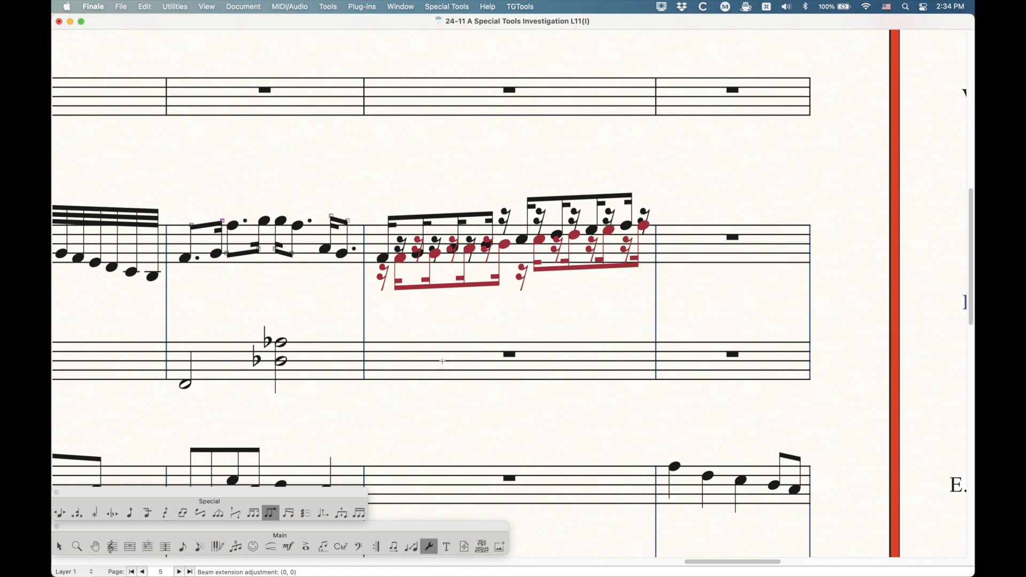
pyautogui.moveTo(386, 287)
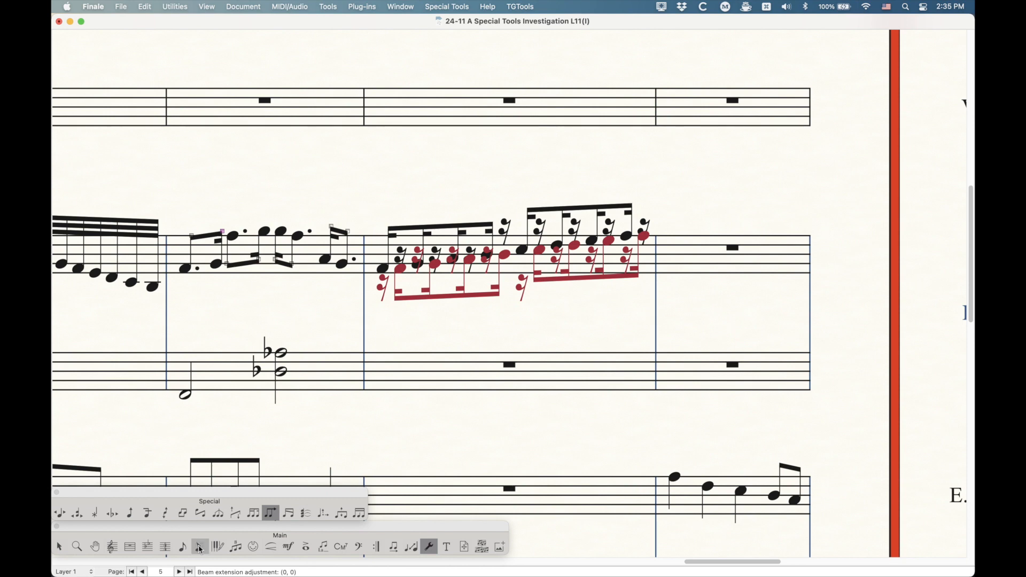
pyautogui.click(200, 547)
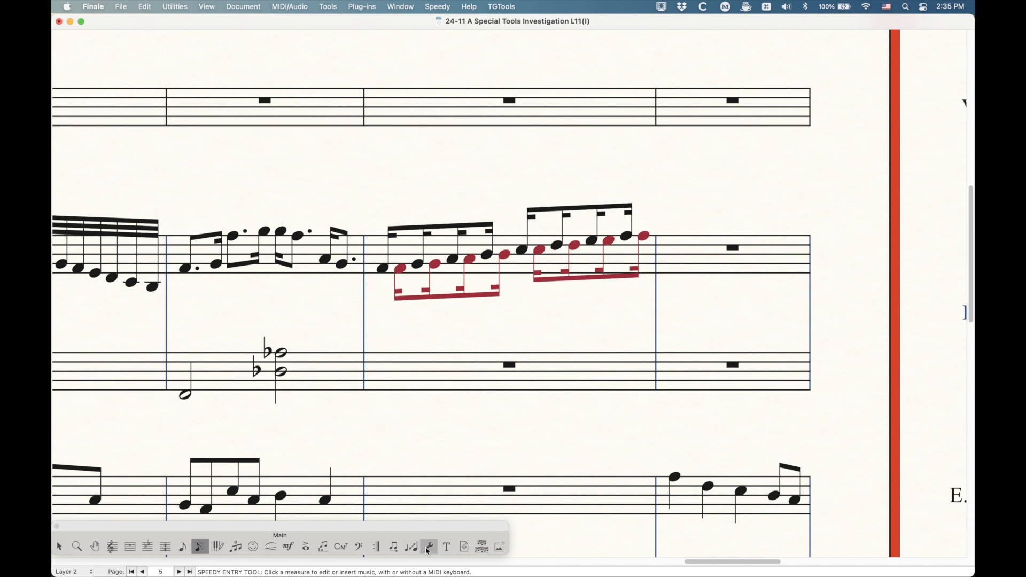
# - Extend the 16th beams of both black-layer note groups in the third piano measure
pyautogui.click(428, 546)
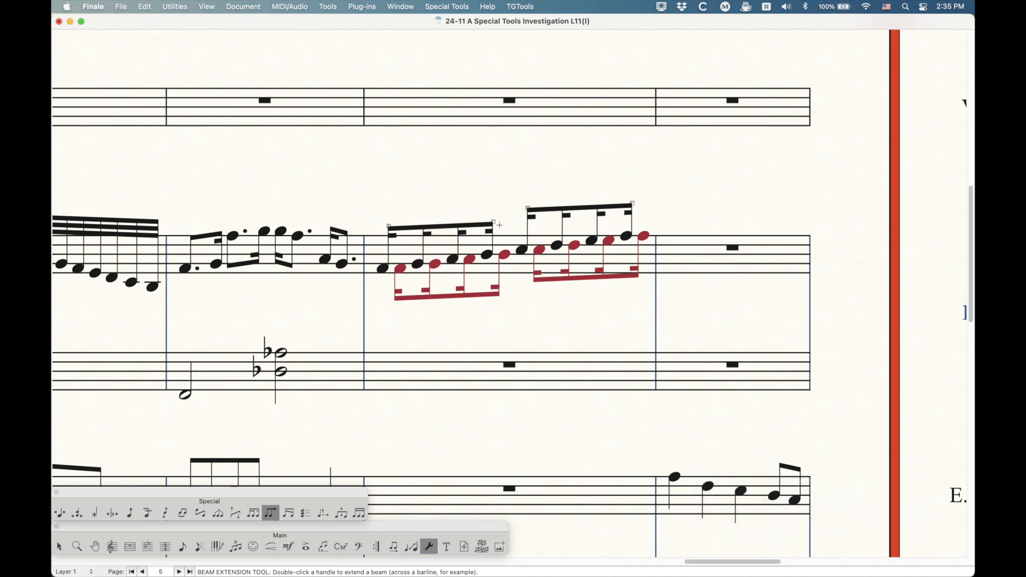
pyautogui.doubleClick(499, 225)
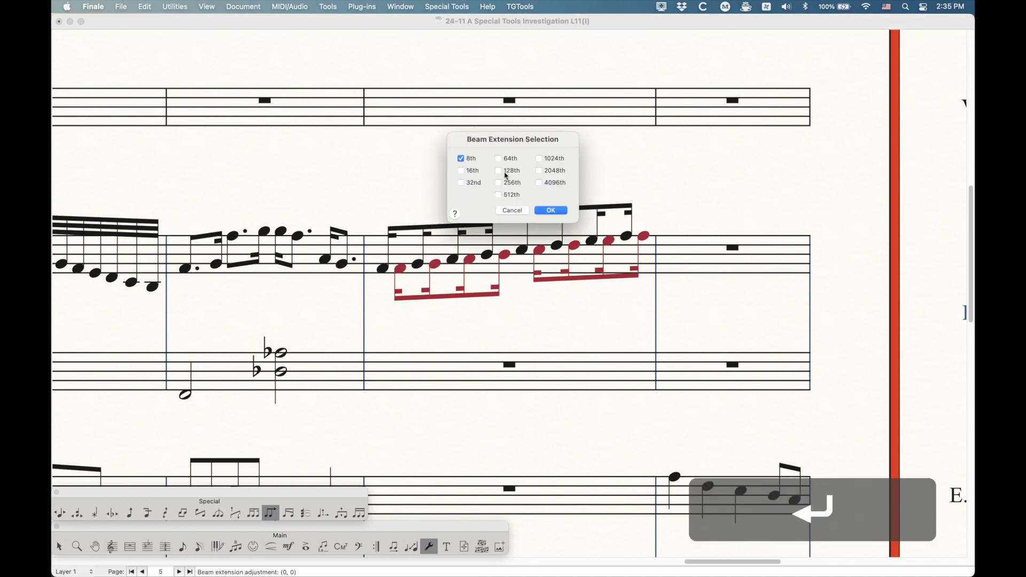
pyautogui.click(462, 170)
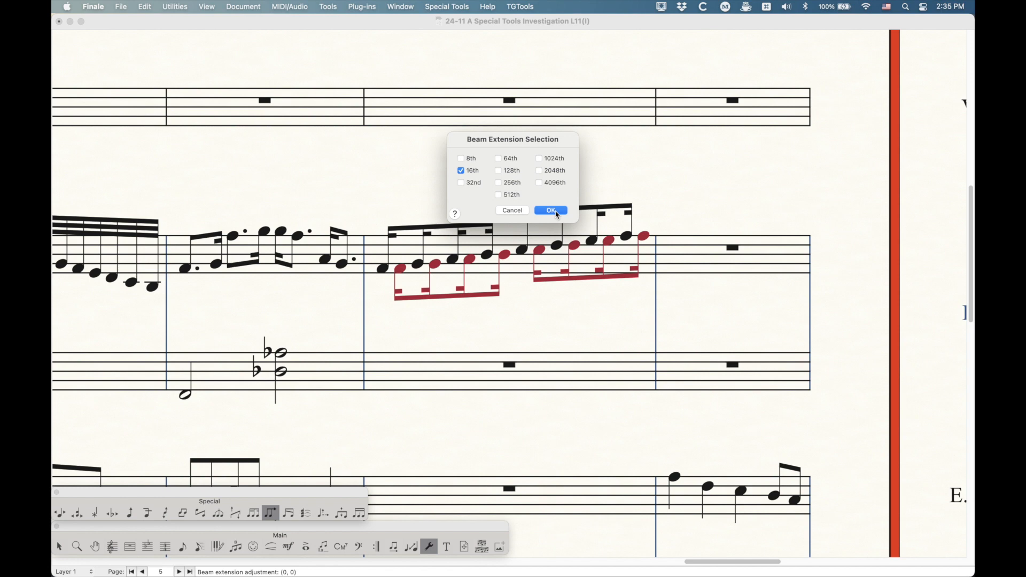
pyautogui.click(549, 211)
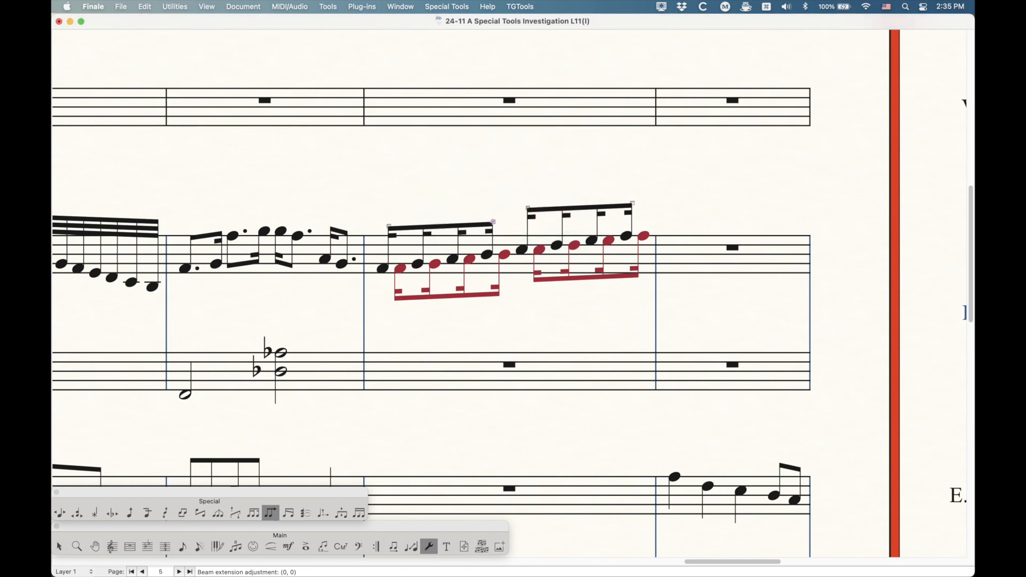
pyautogui.moveTo(492, 222); pyautogui.dragTo(426, 235)
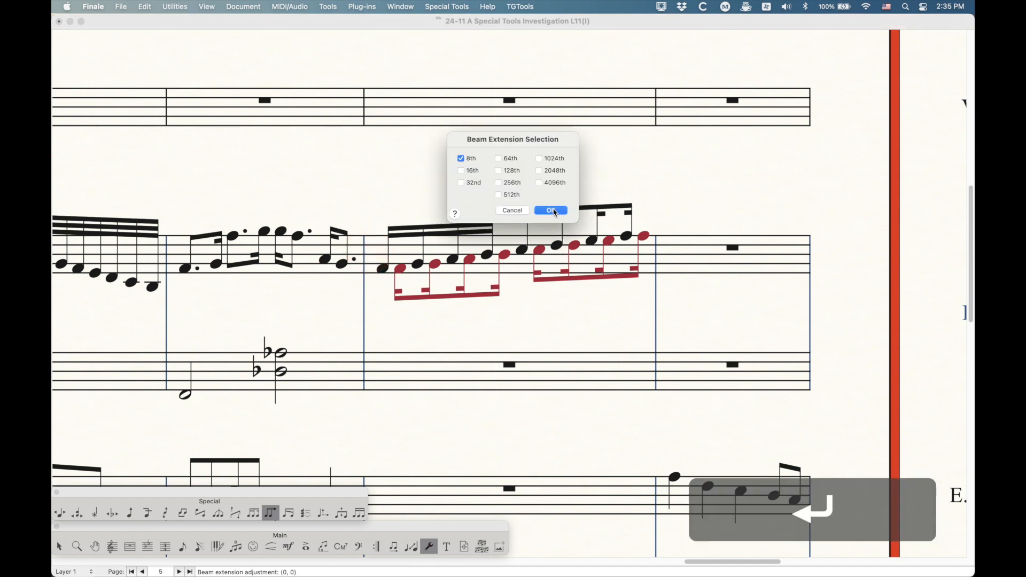
pyautogui.click(462, 170)
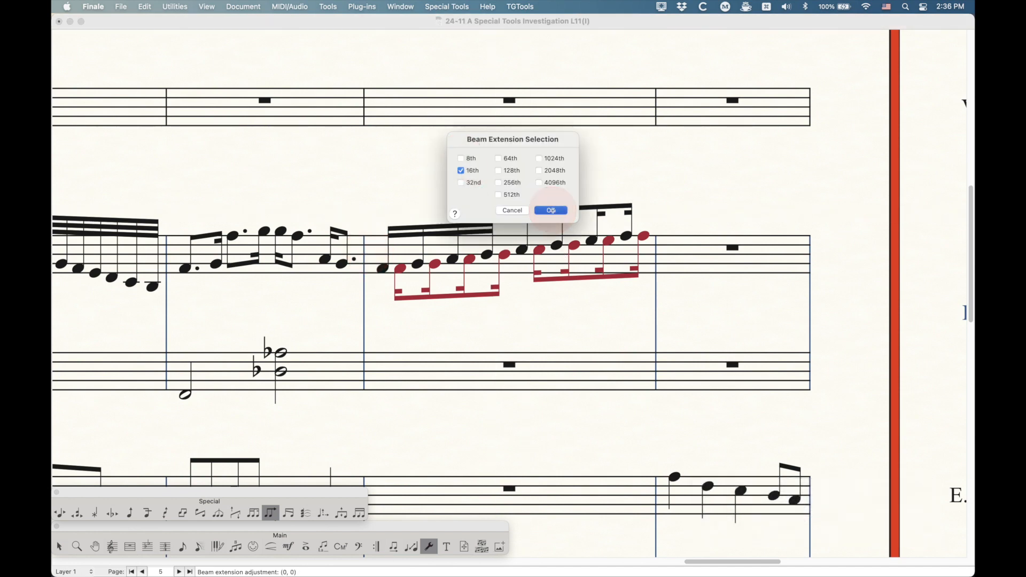
pyautogui.click(551, 211)
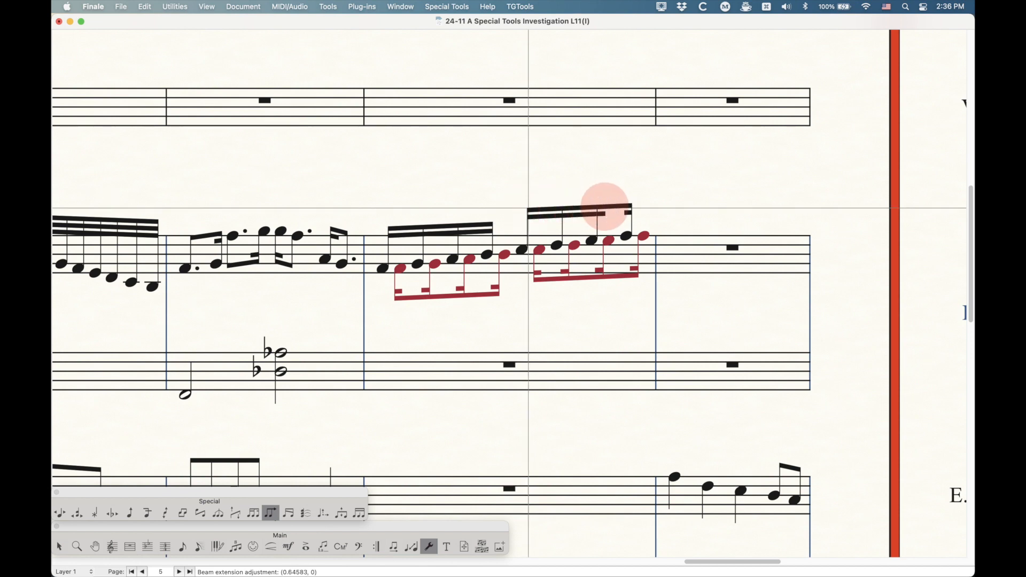
pyautogui.moveTo(602, 210); pyautogui.dragTo(628, 204)
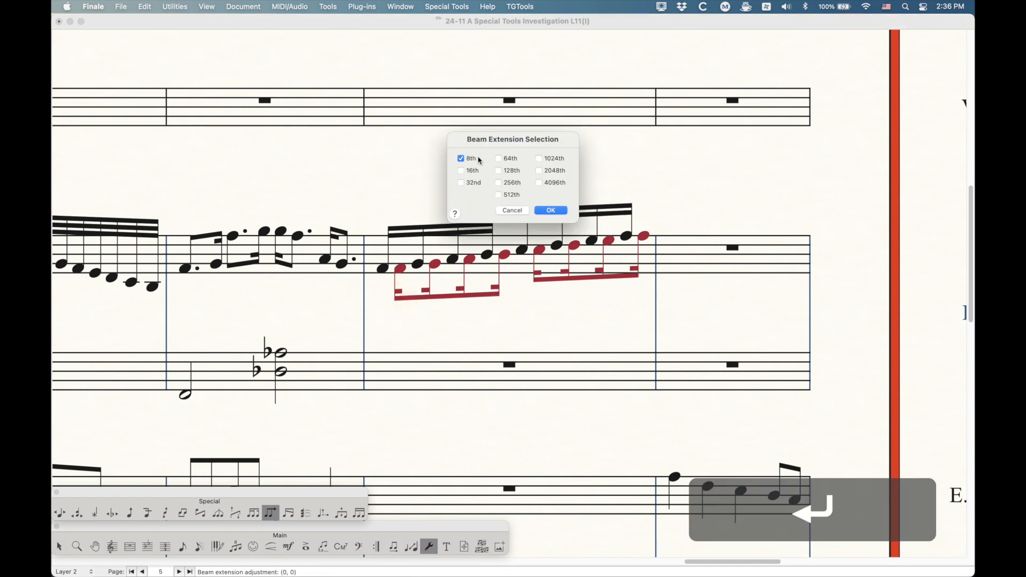
# - Extend the 16th beams of the red layer-2 note groups in the same measure
pyautogui.click(550, 211)
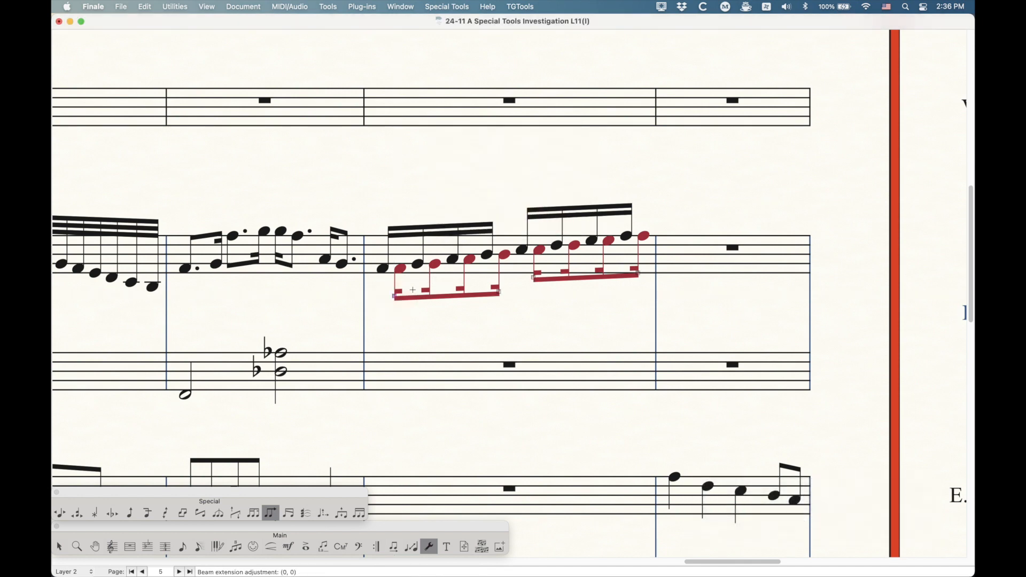
pyautogui.moveTo(412, 290); pyautogui.dragTo(500, 298)
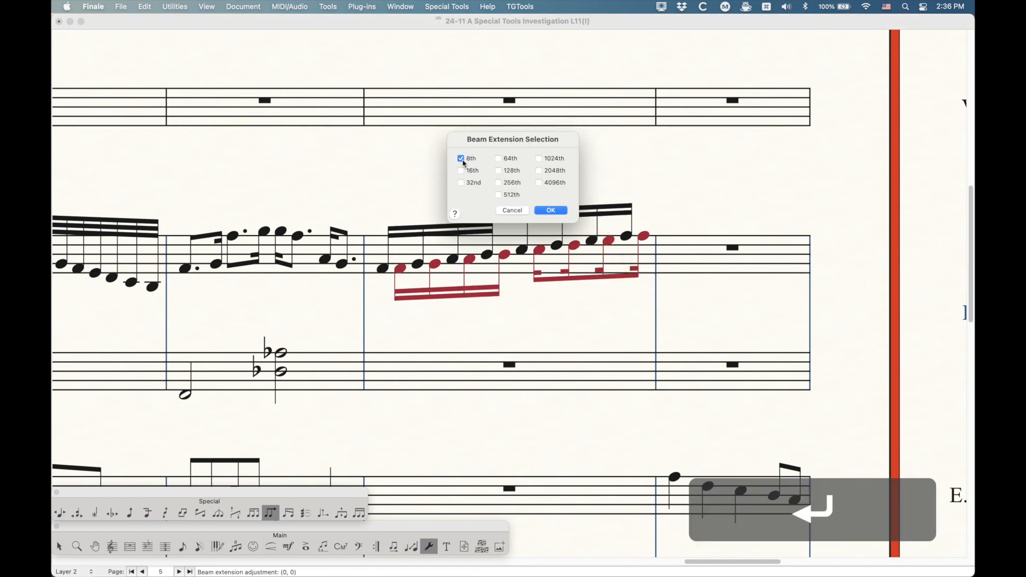
pyautogui.click(550, 211)
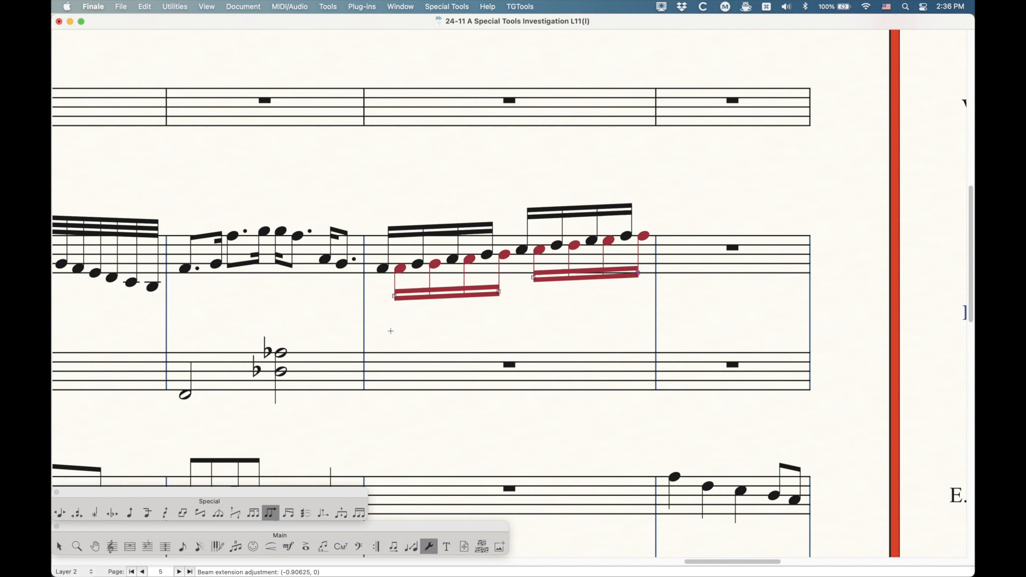
pyautogui.moveTo(468, 250)
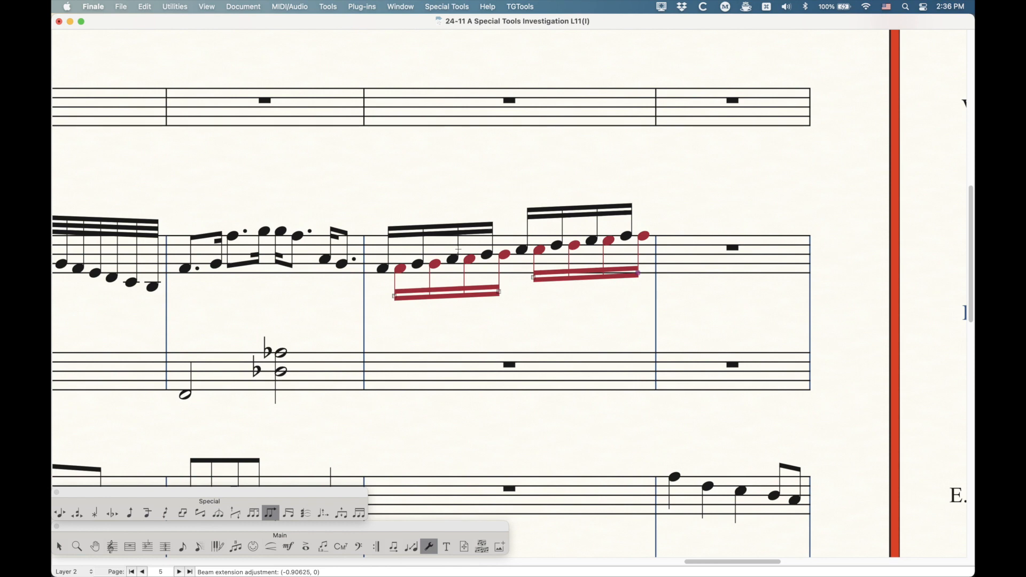
pyautogui.scroll(-3)
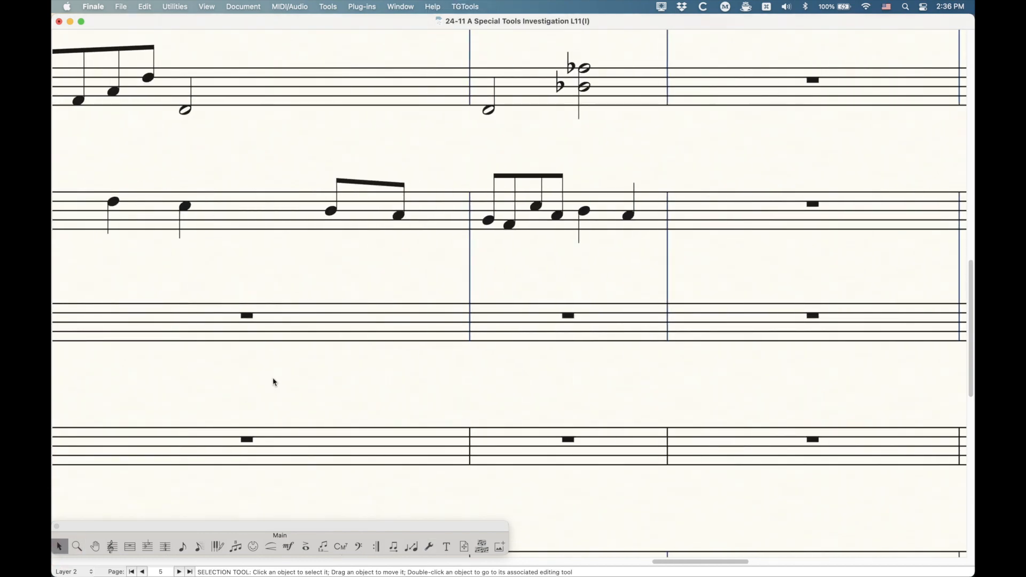
# - Zoom out, select the two guitar measures and beam the eighth notes across the barline
pyautogui.press('cmd+-')
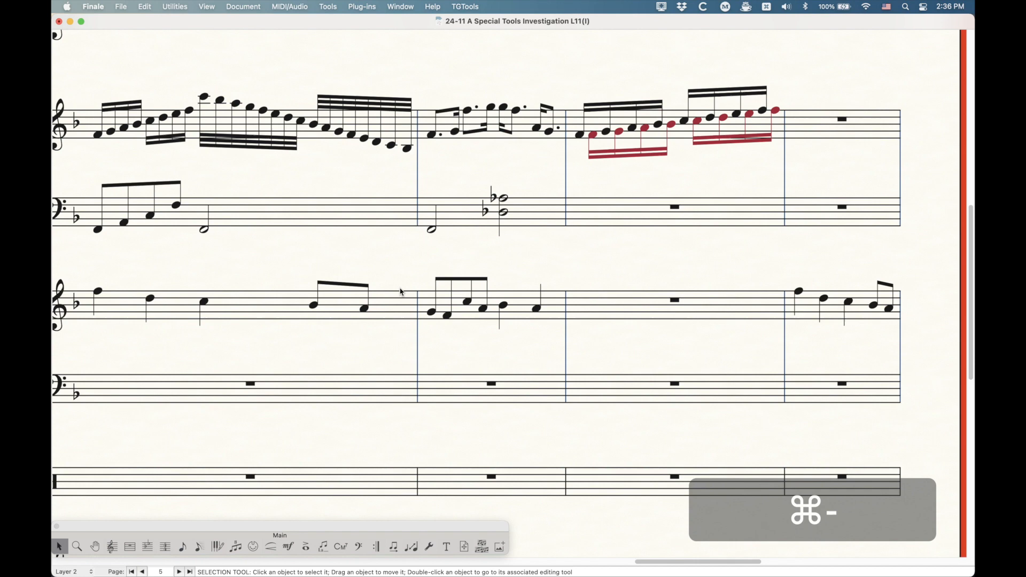
pyautogui.click(327, 7)
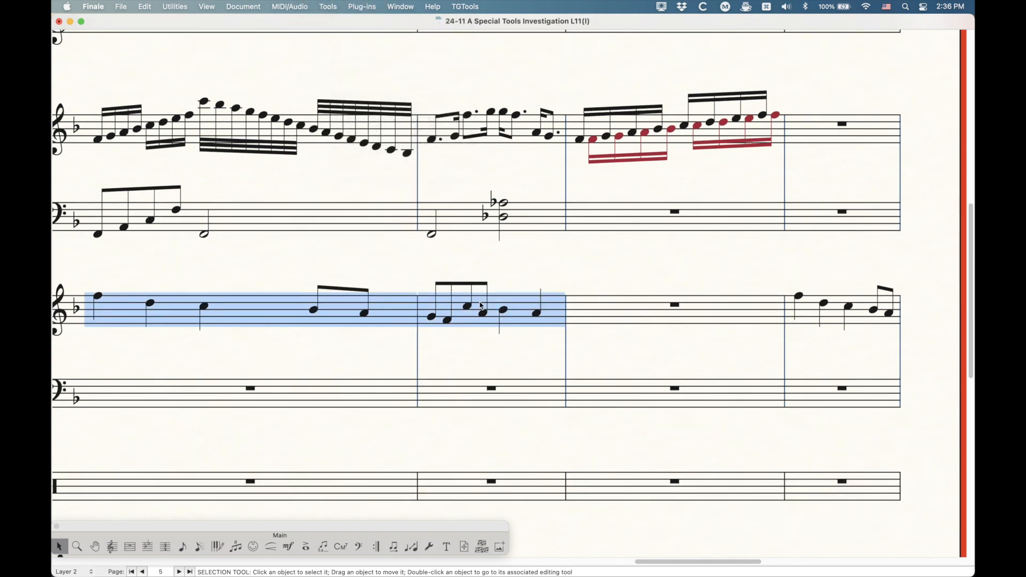
pyautogui.click(363, 6)
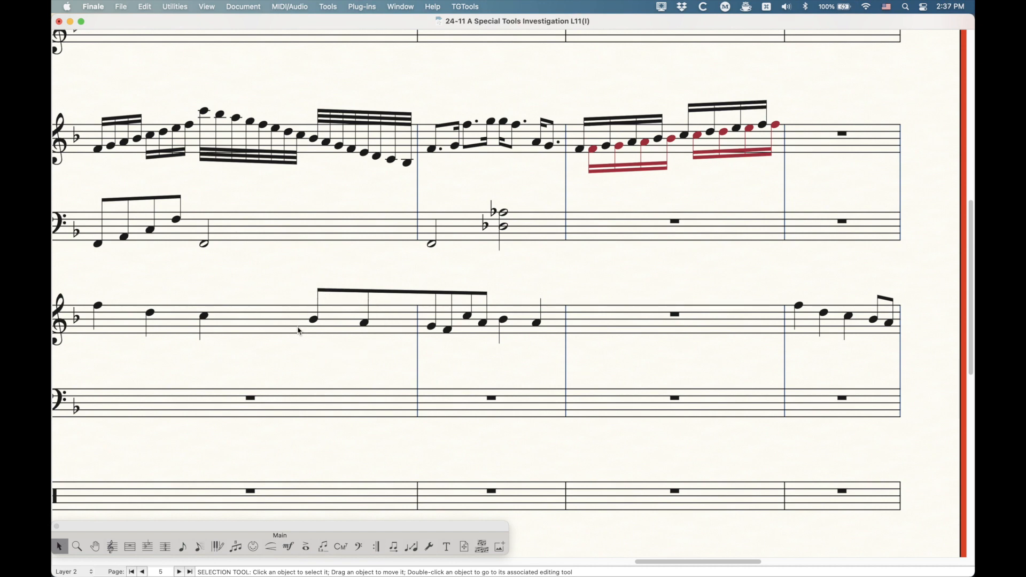
pyautogui.moveTo(491, 328)
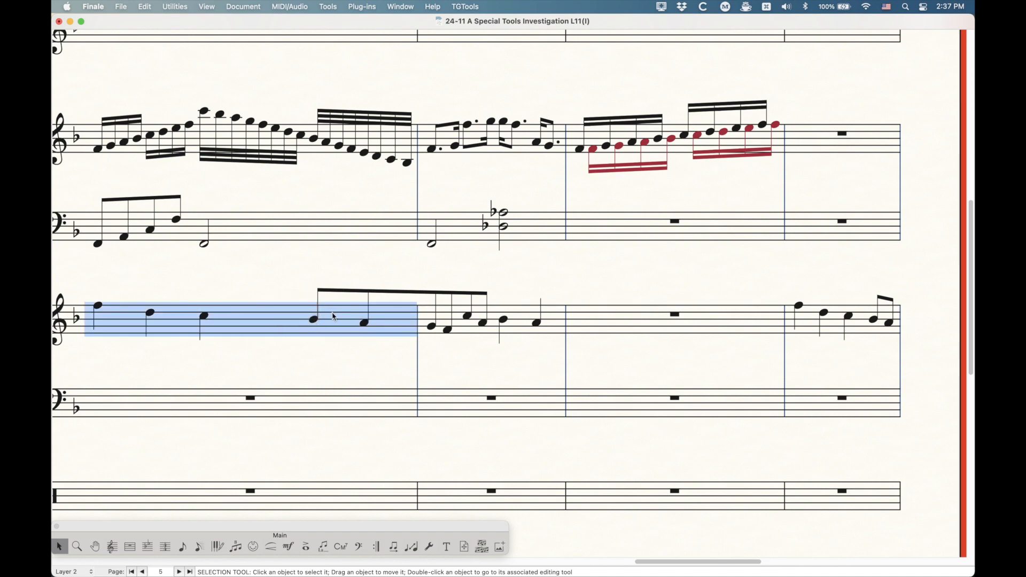
pyautogui.click(491, 321)
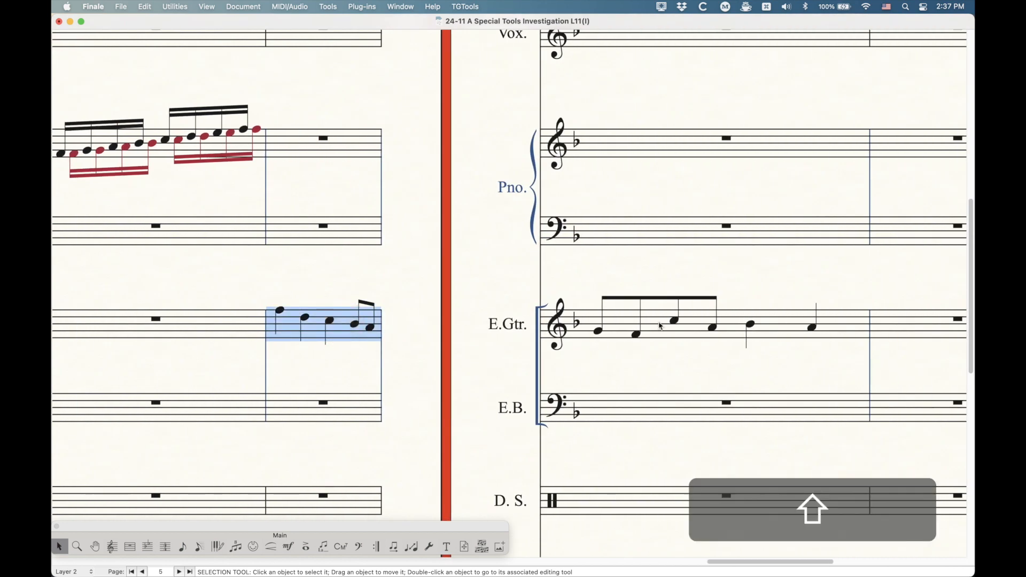
# - Run Patterson Beam Over Barlines on the guitar measure after the system break
pyautogui.click(661, 327)
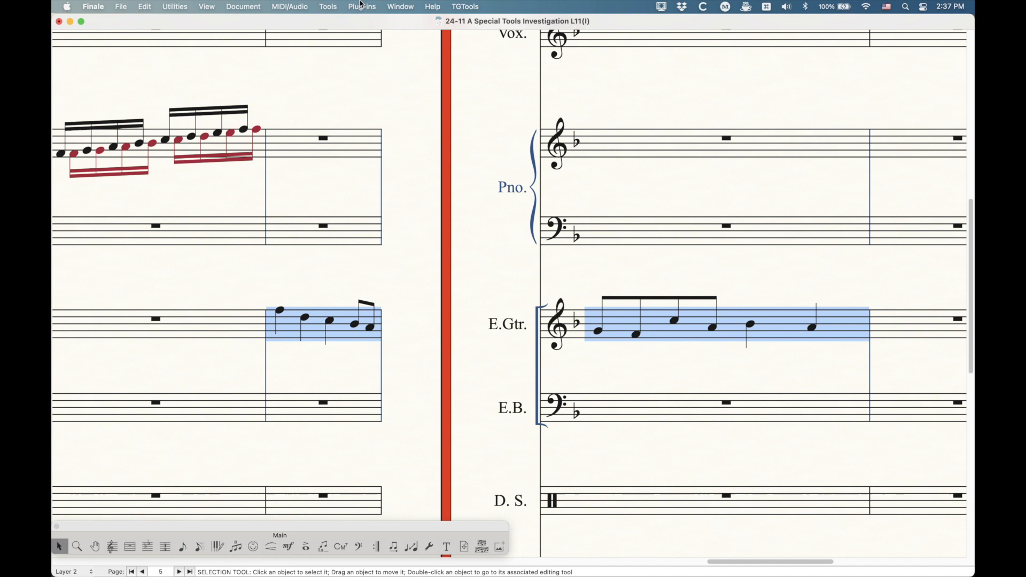
pyautogui.click(362, 7)
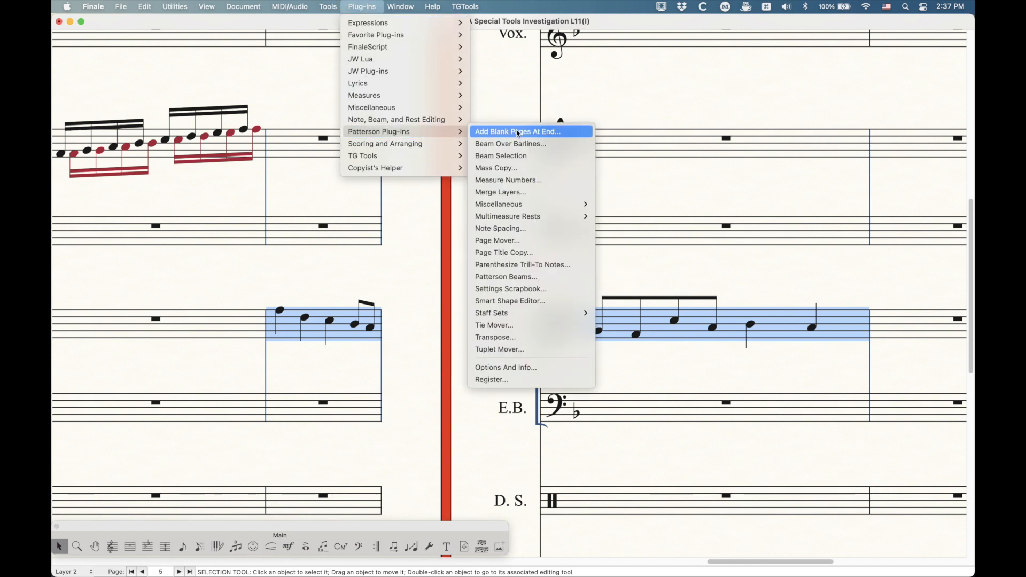
pyautogui.click(510, 143)
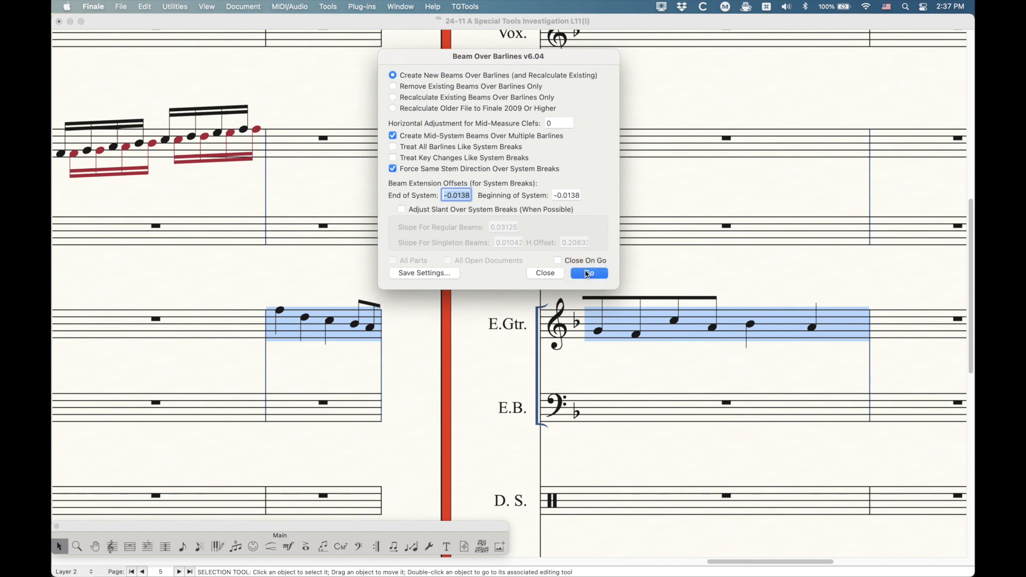
pyautogui.click(588, 273)
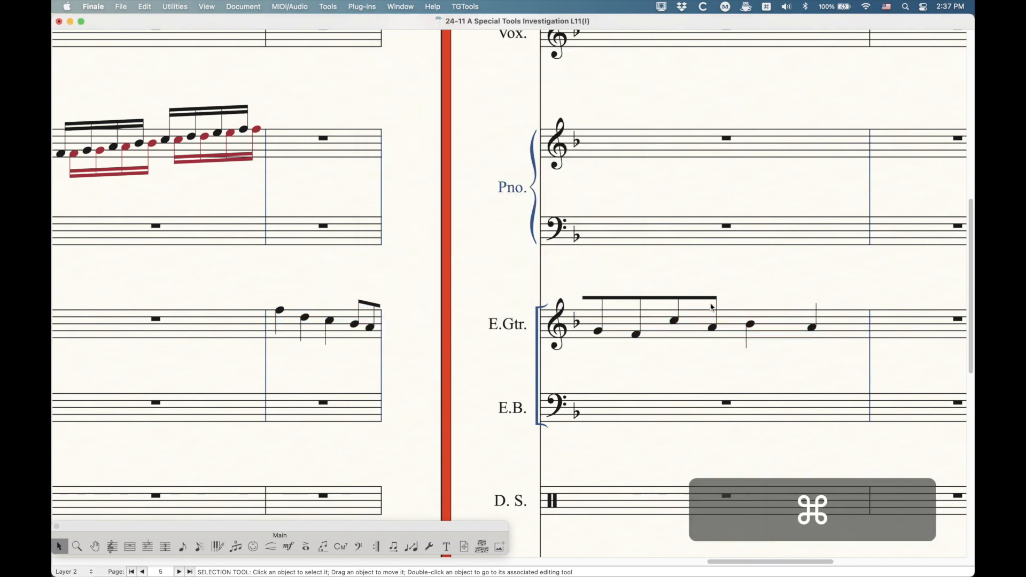
# - Check the extended guitar beam with the Beam Extension tool, then return to selection
pyautogui.click(427, 547)
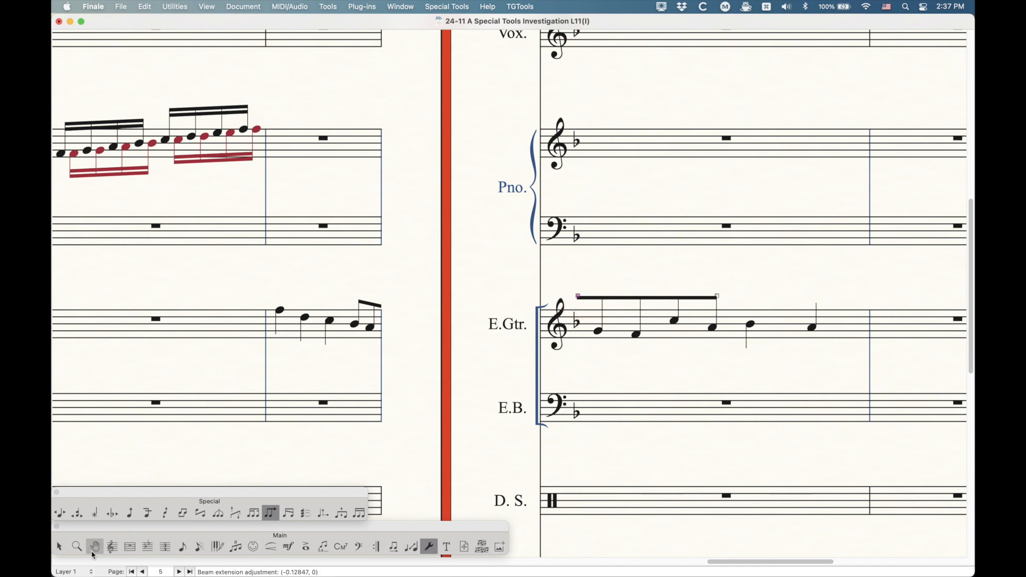
pyautogui.click(59, 547)
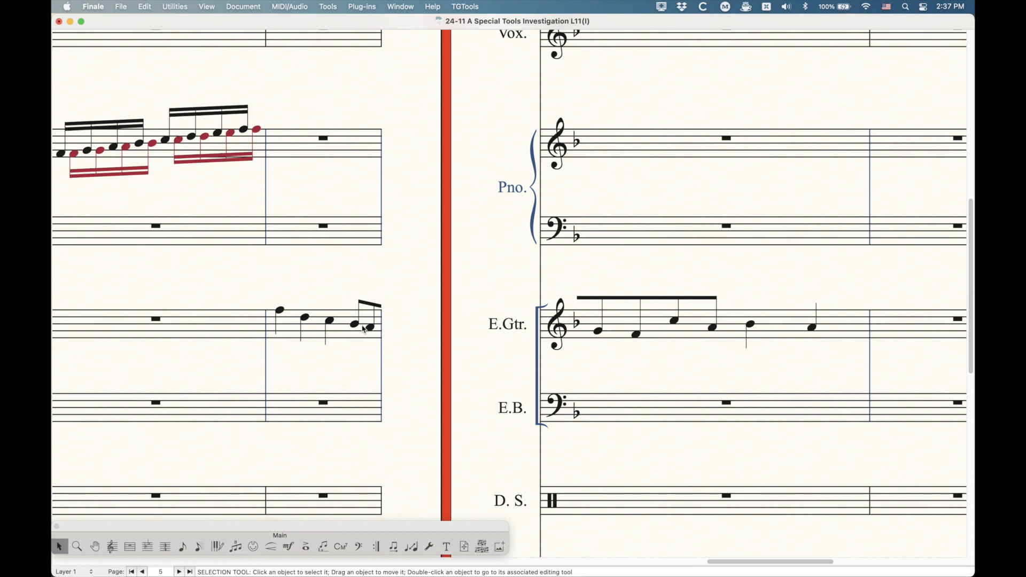
# - Apply TG Tools Easy Tremolos with 3 beams to the piano bass chord measure
pyautogui.hscroll(-3)
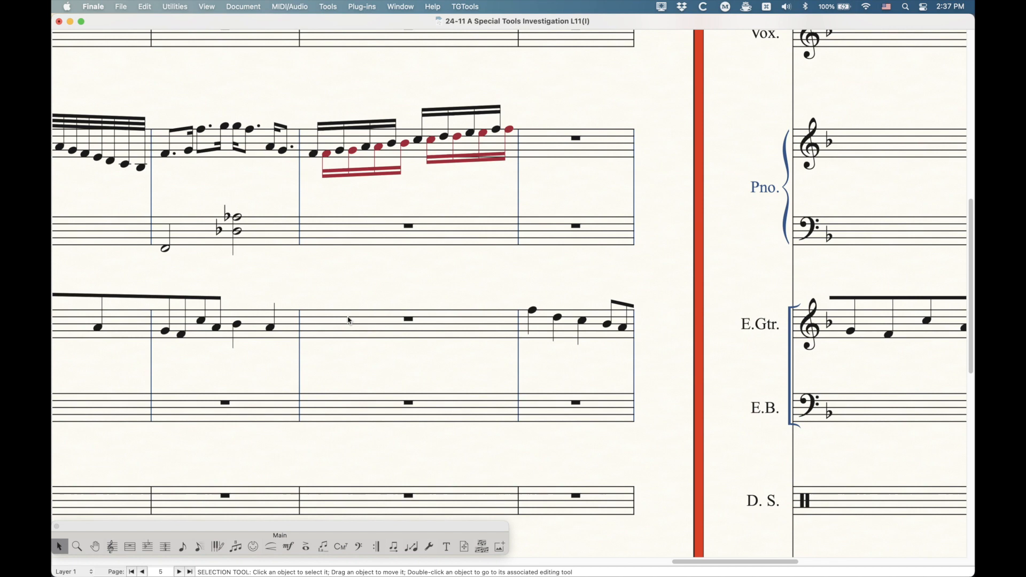
pyautogui.hscroll(3)
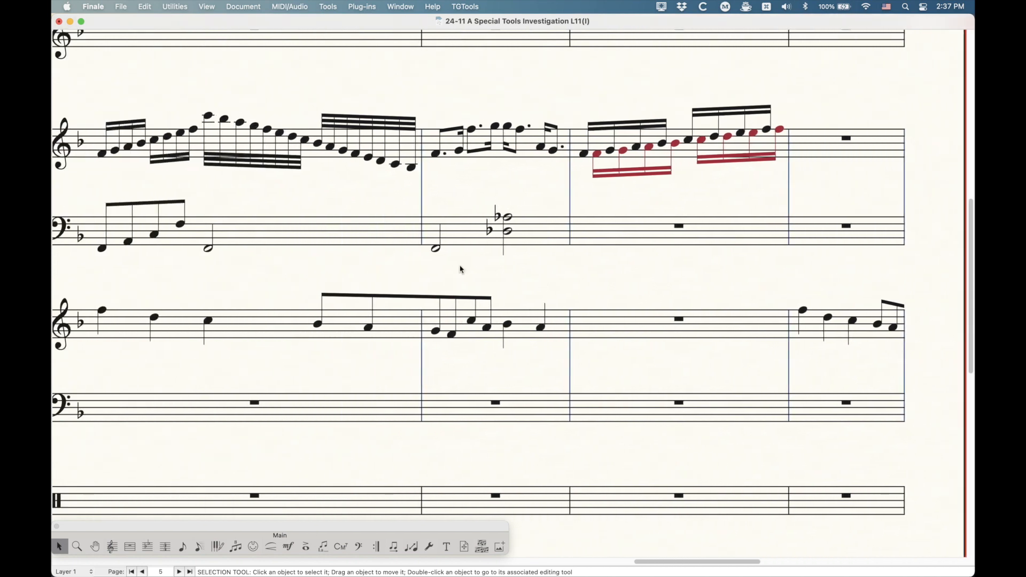
pyautogui.click(495, 228)
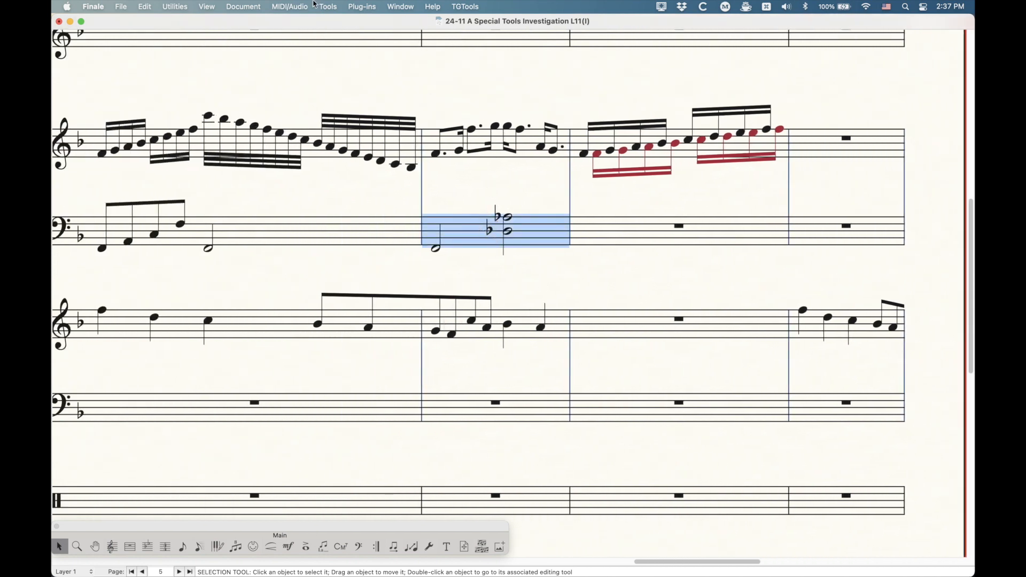
pyautogui.click(361, 6)
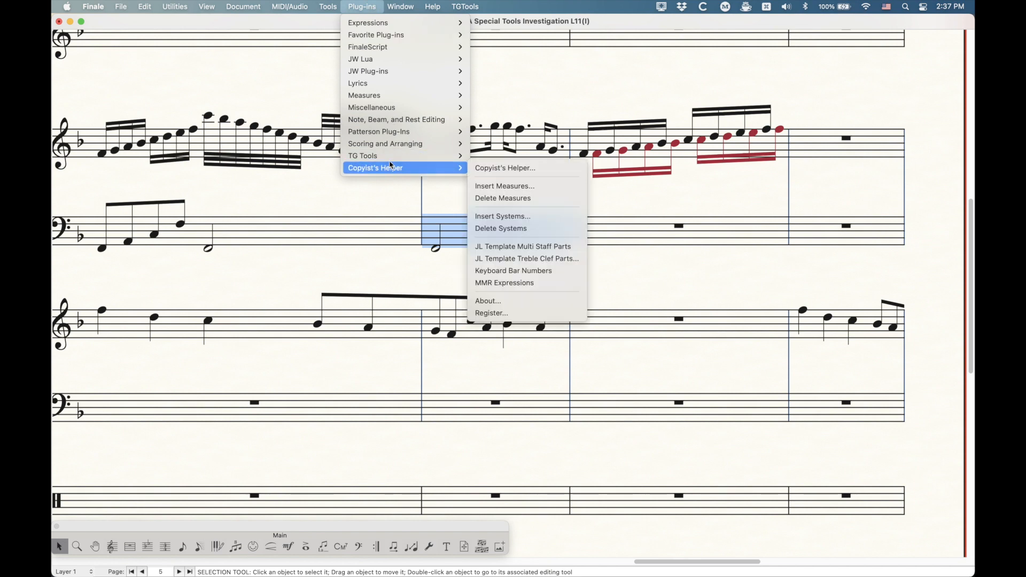
pyautogui.moveTo(362, 155)
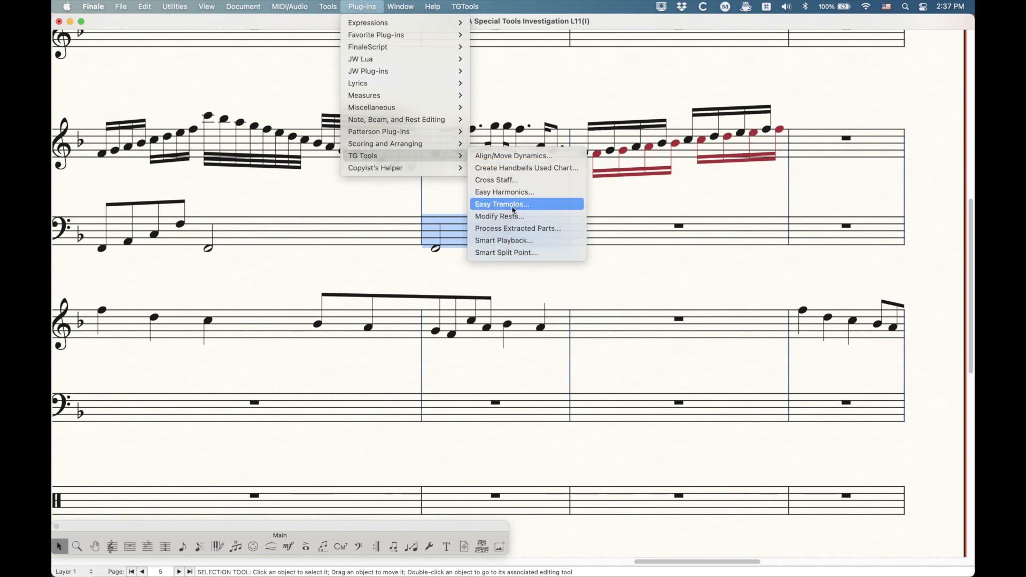
pyautogui.click(502, 203)
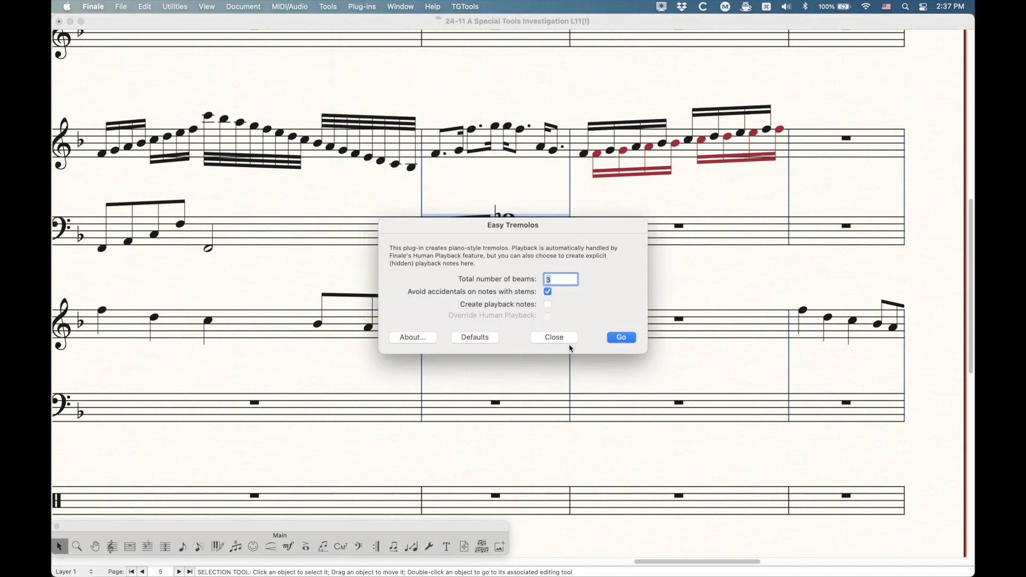
pyautogui.click(620, 337)
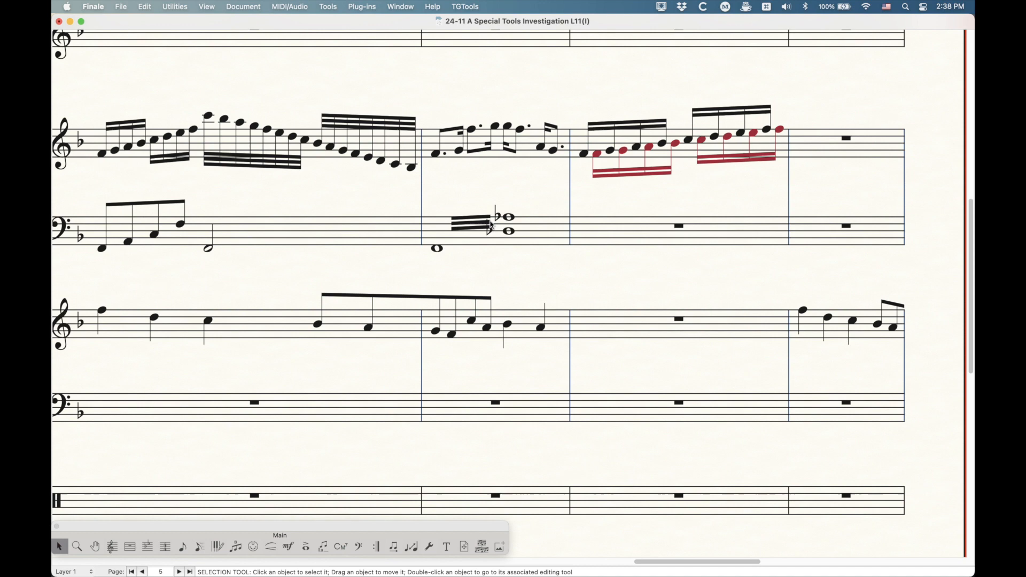
pyautogui.moveTo(484, 228)
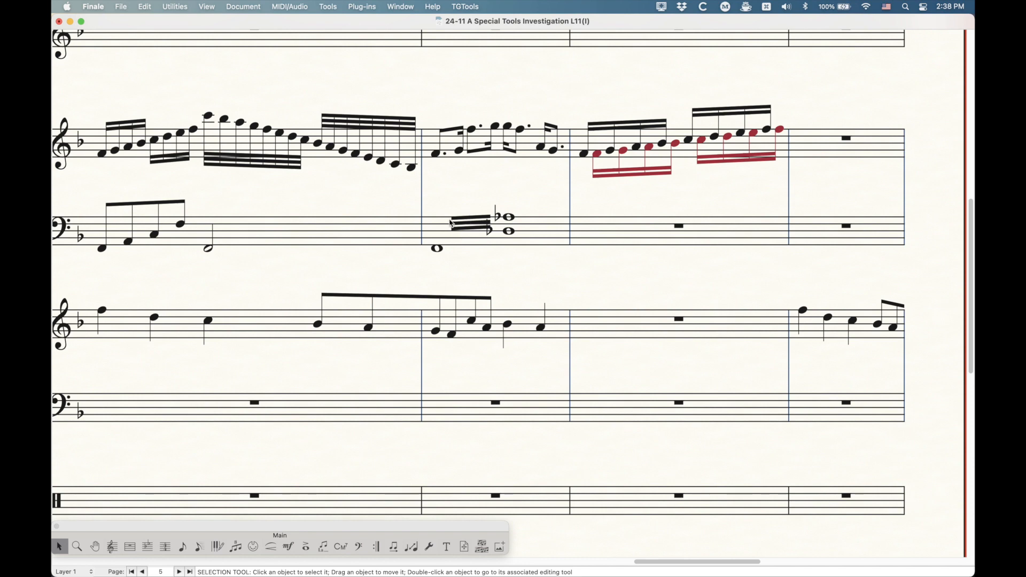
pyautogui.moveTo(349, 475)
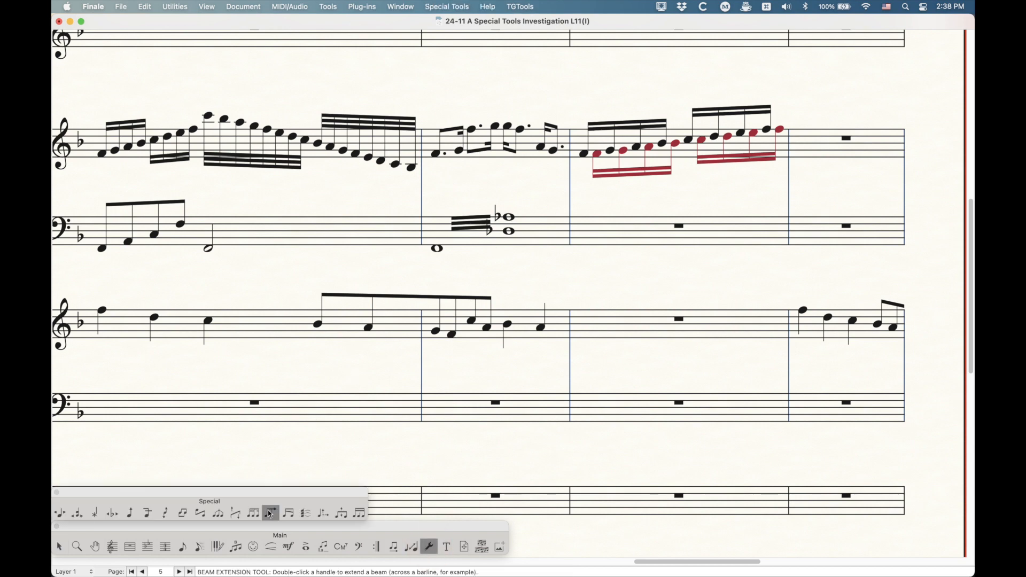
# - Extend the bass tremolo's 8th, 16th and 32nd beams leftward toward the low whole note
pyautogui.click(270, 512)
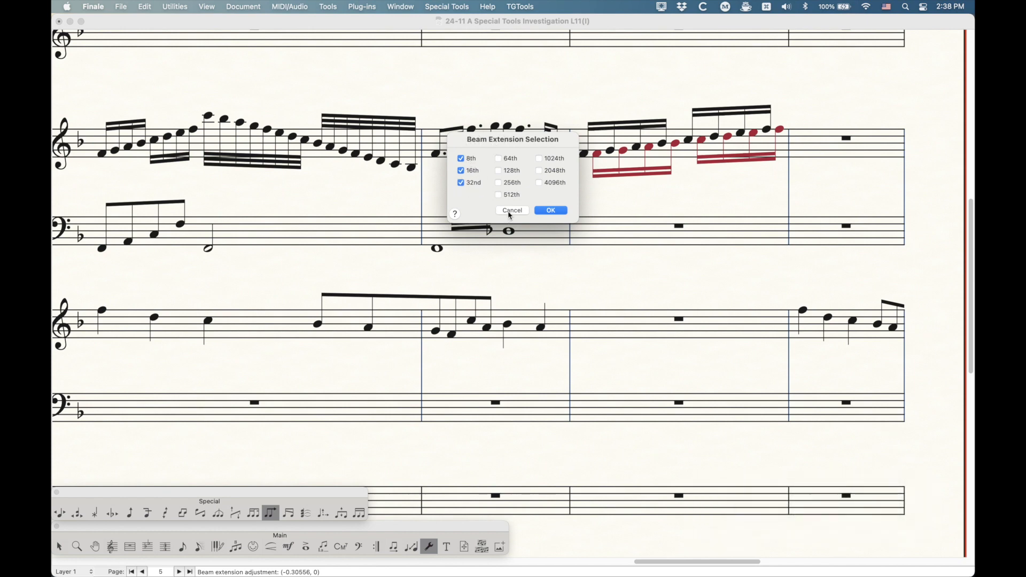
pyautogui.click(550, 211)
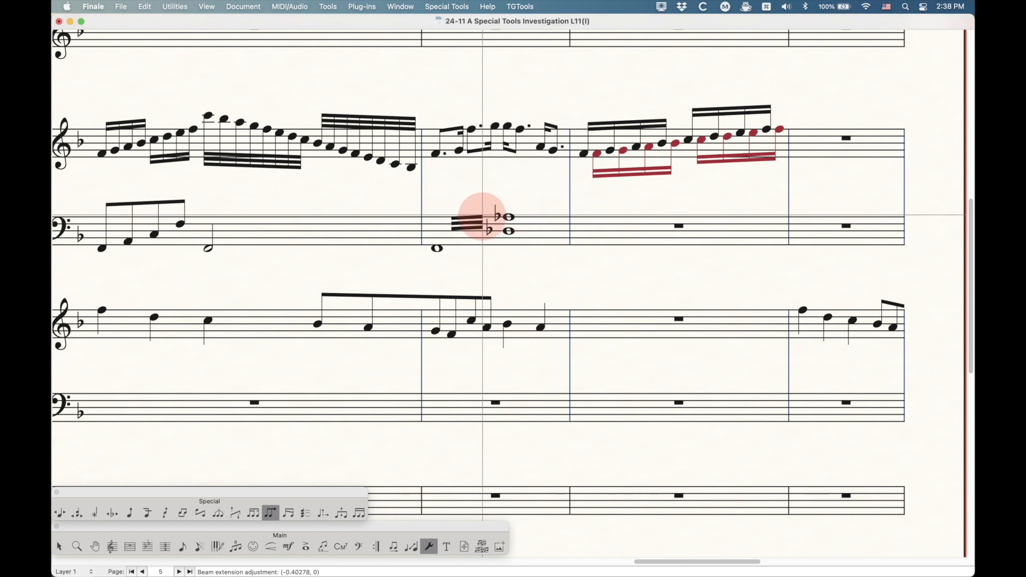
pyautogui.moveTo(478, 219); pyautogui.dragTo(459, 217)
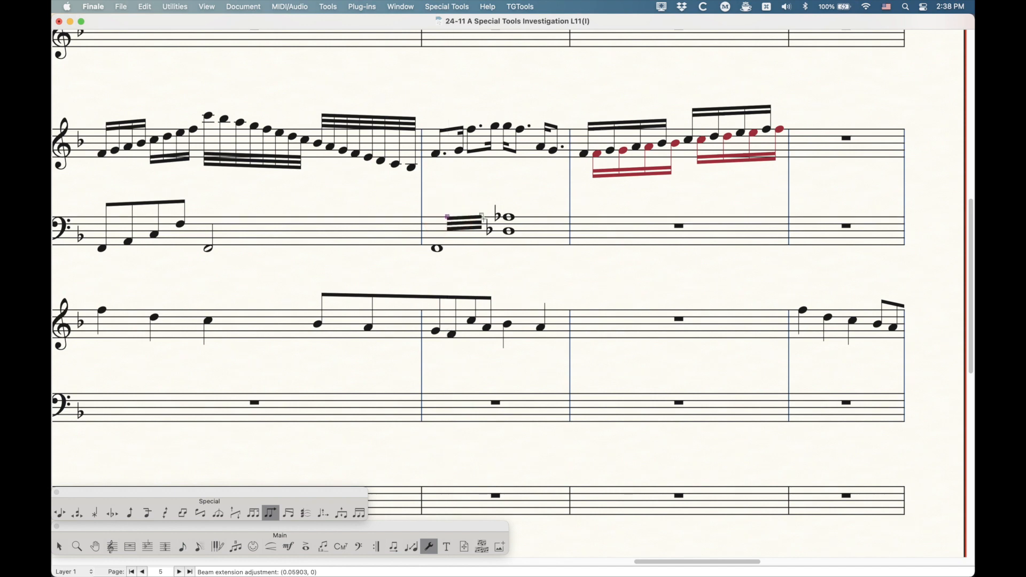
pyautogui.moveTo(503, 200)
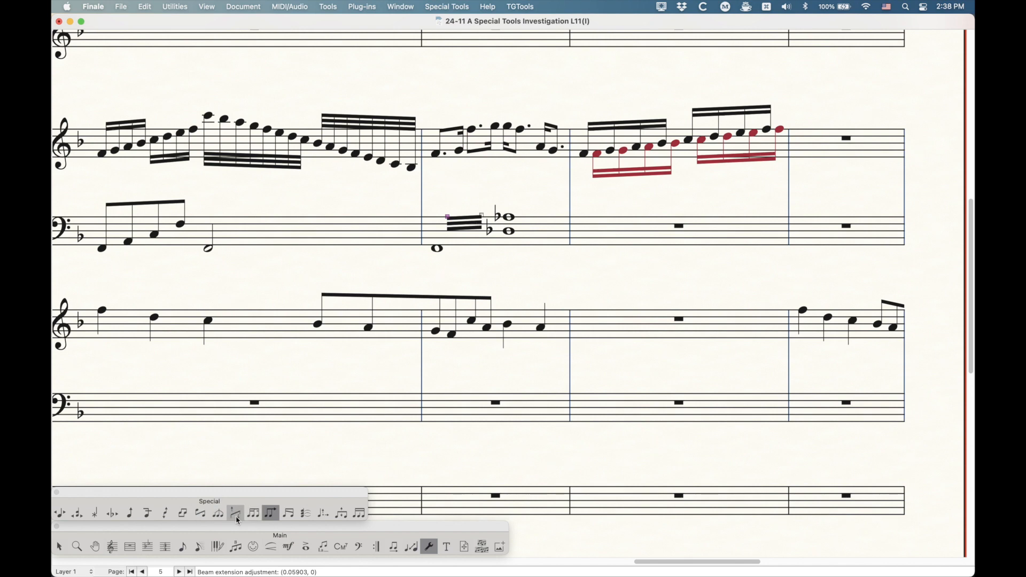
pyautogui.click(235, 513)
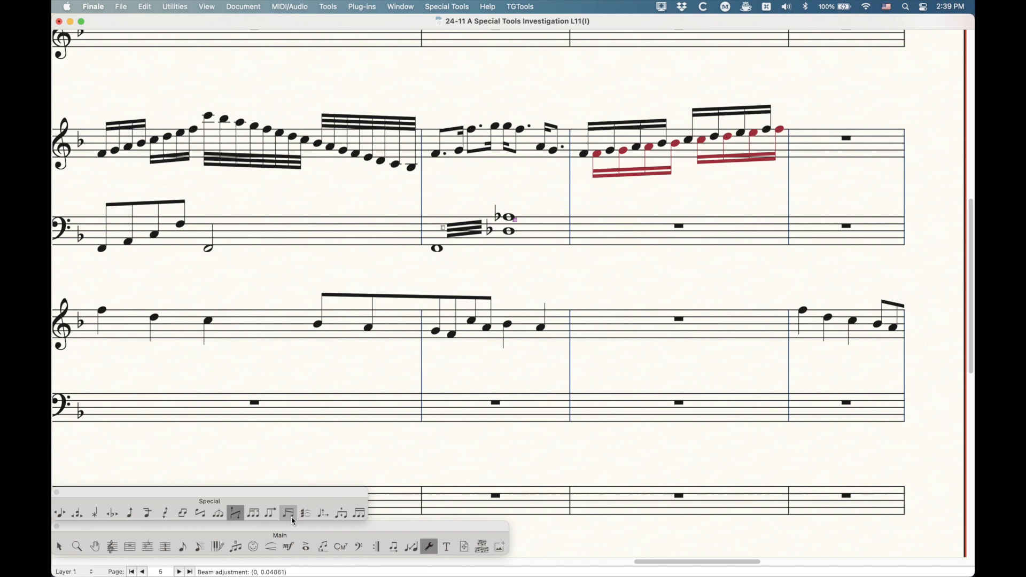
pyautogui.moveTo(288, 513)
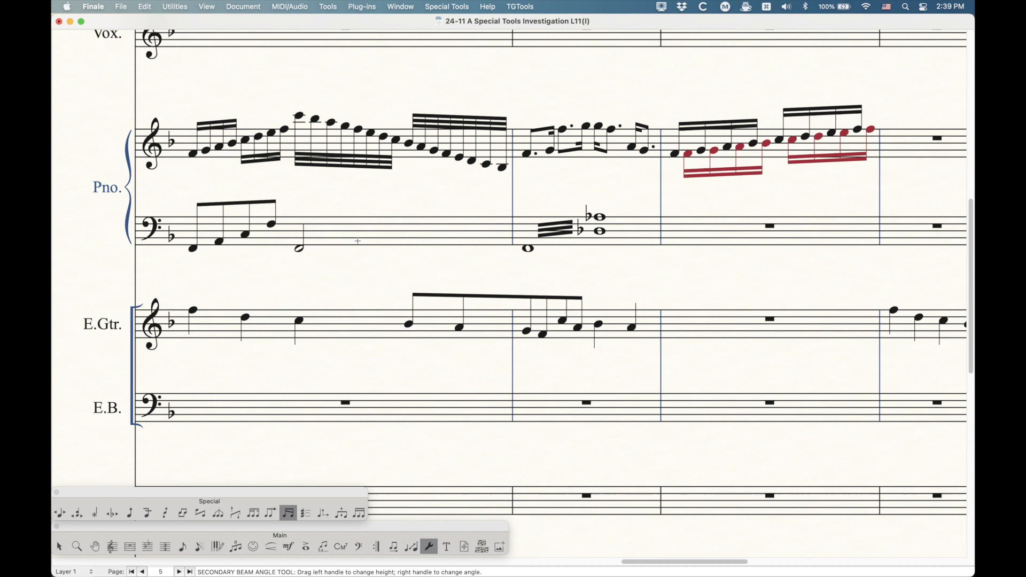
pyautogui.moveTo(270, 221)
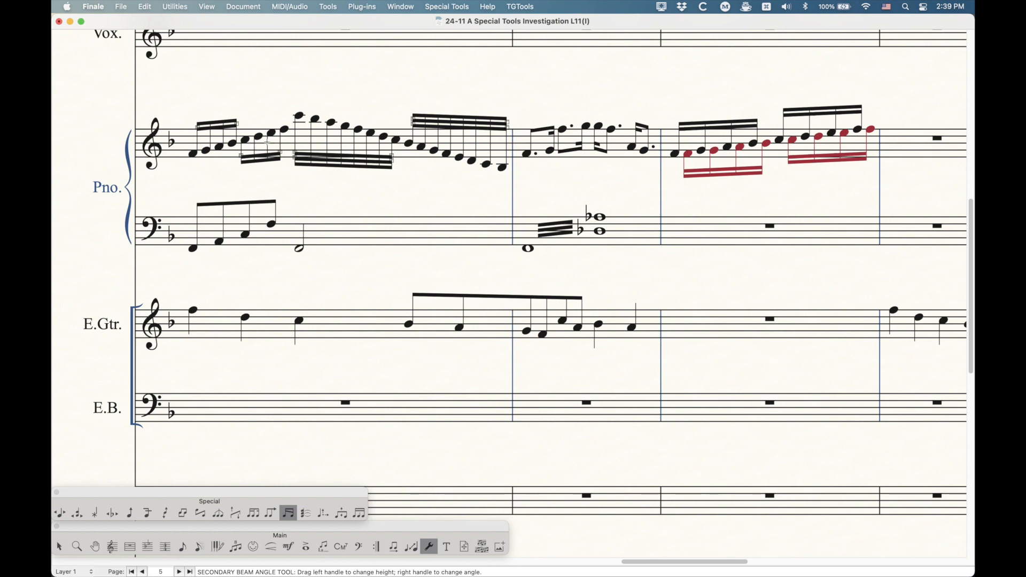
# - Zoom in on the piano passage for secondary-beam work
pyautogui.press('cmd+=')
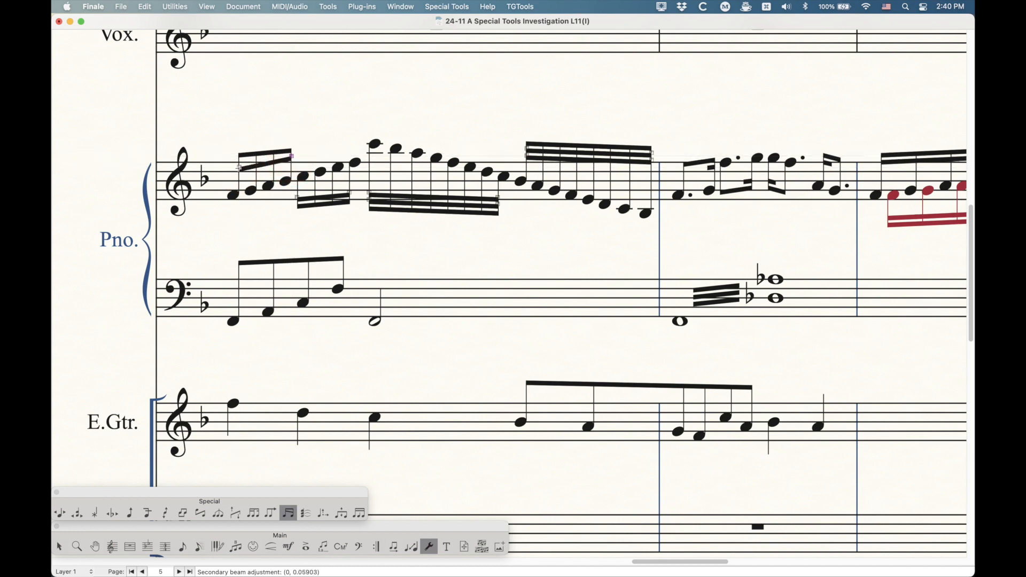
# - Fan out the secondary beam of the opening treble sixteenth-note group
pyautogui.moveTo(284, 157); pyautogui.dragTo(246, 166)
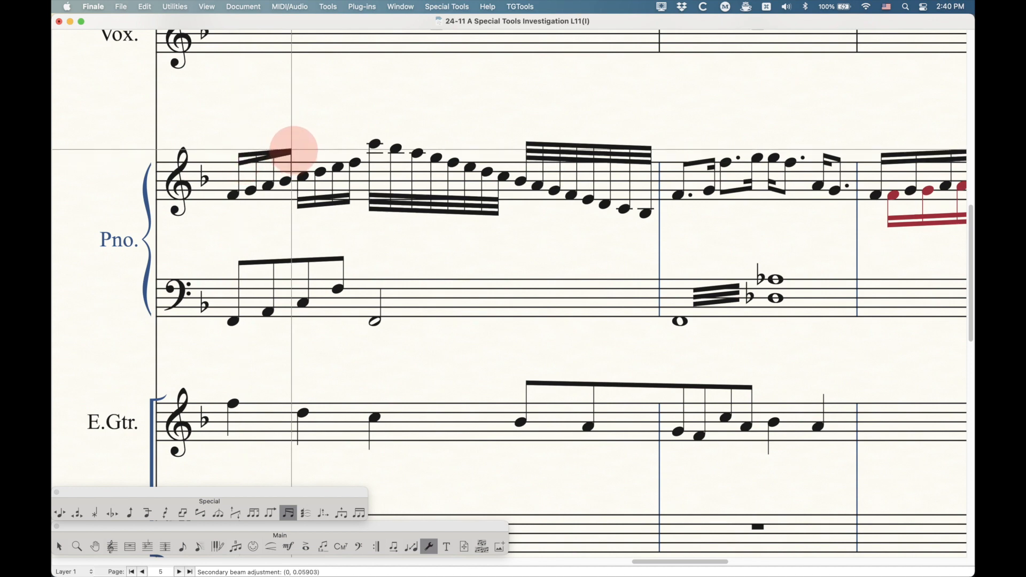
pyautogui.moveTo(290, 154); pyautogui.dragTo(291, 149)
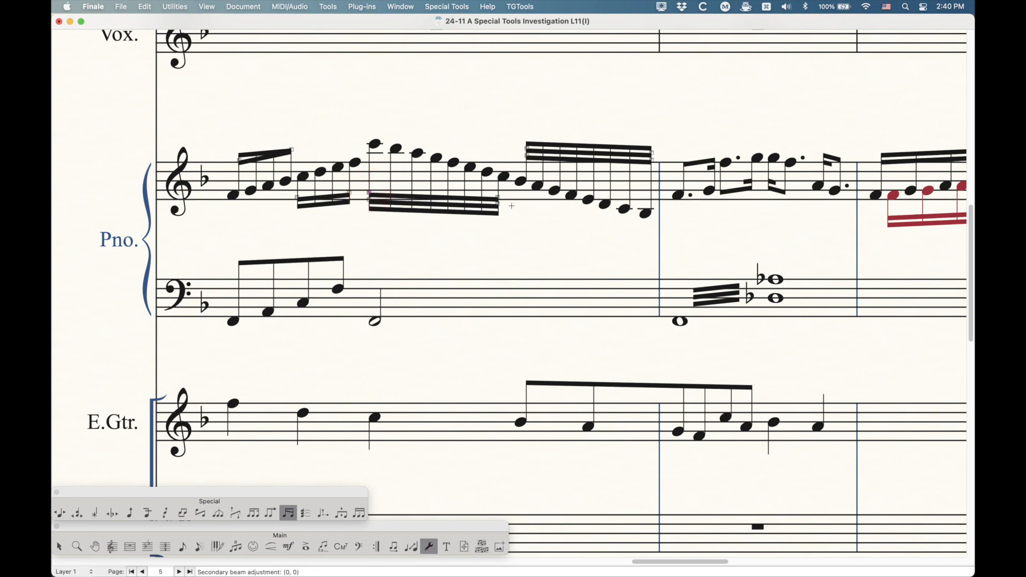
# - Feather the secondary beams of the descending thirty-second-note run
pyautogui.click(370, 200)
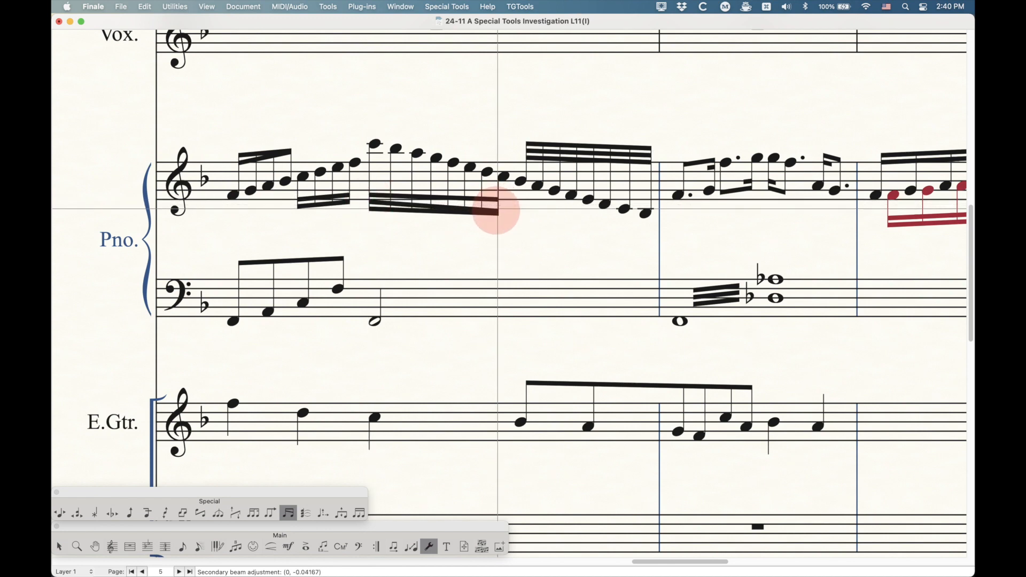
pyautogui.press('down')
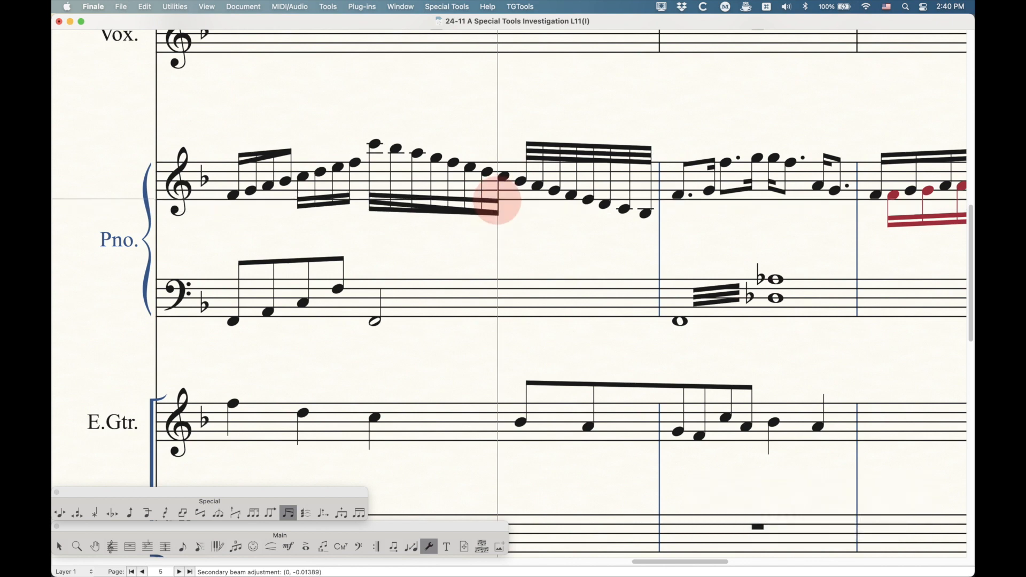
pyautogui.moveTo(497, 204); pyautogui.dragTo(497, 216)
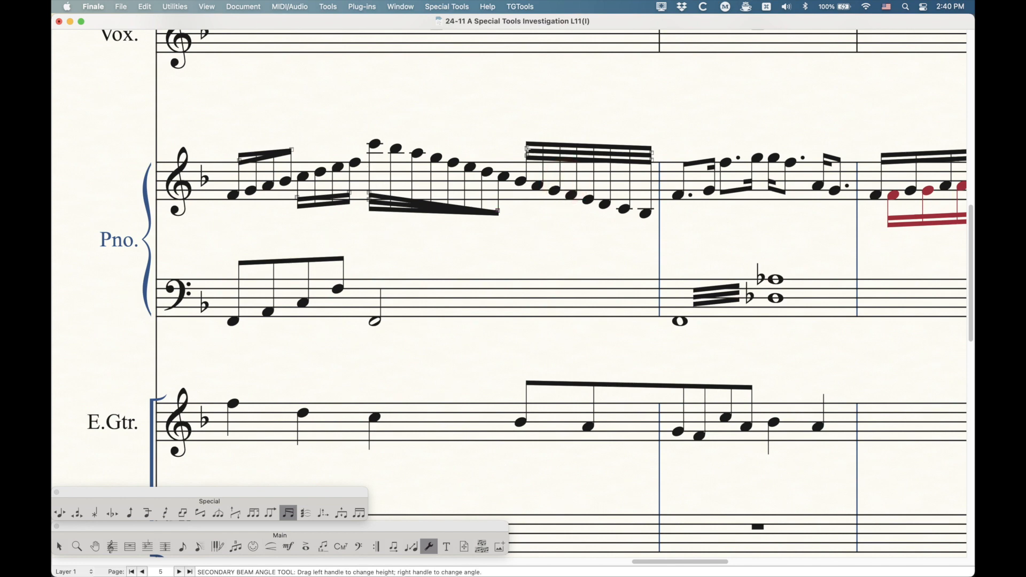
pyautogui.moveTo(529, 152); pyautogui.dragTo(529, 146)
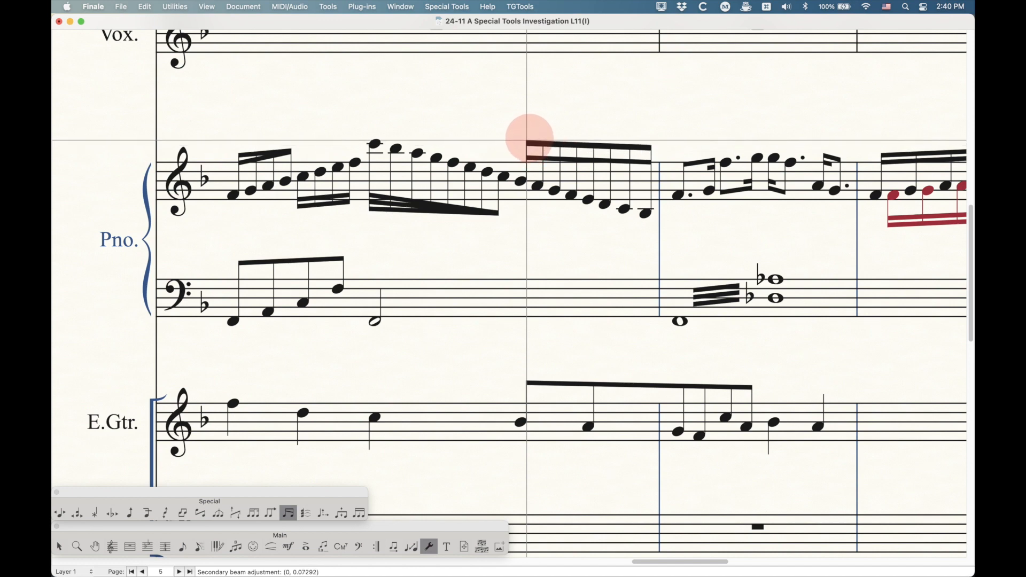
pyautogui.moveTo(530, 151); pyautogui.dragTo(651, 151)
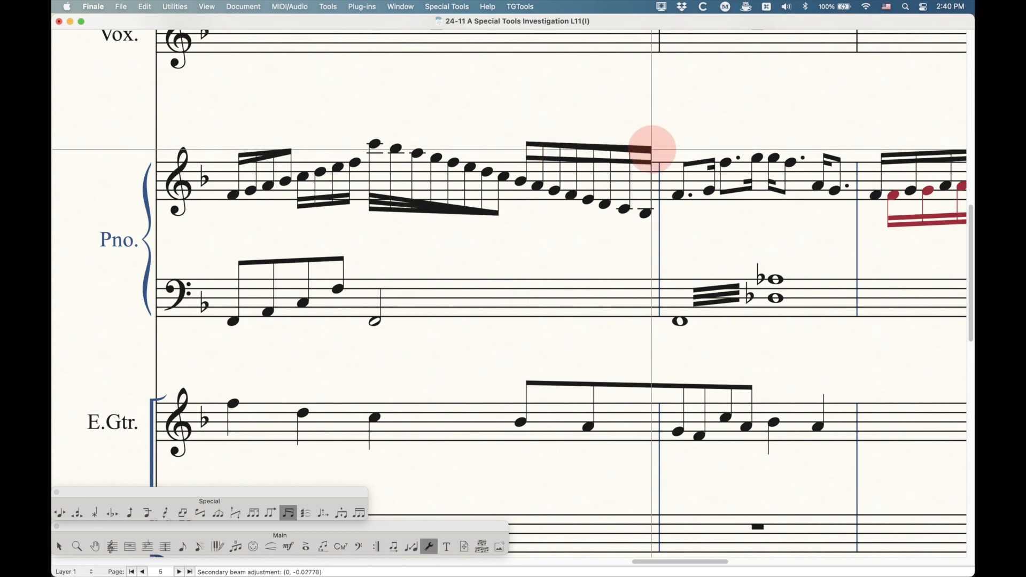
pyautogui.moveTo(651, 153); pyautogui.dragTo(651, 157)
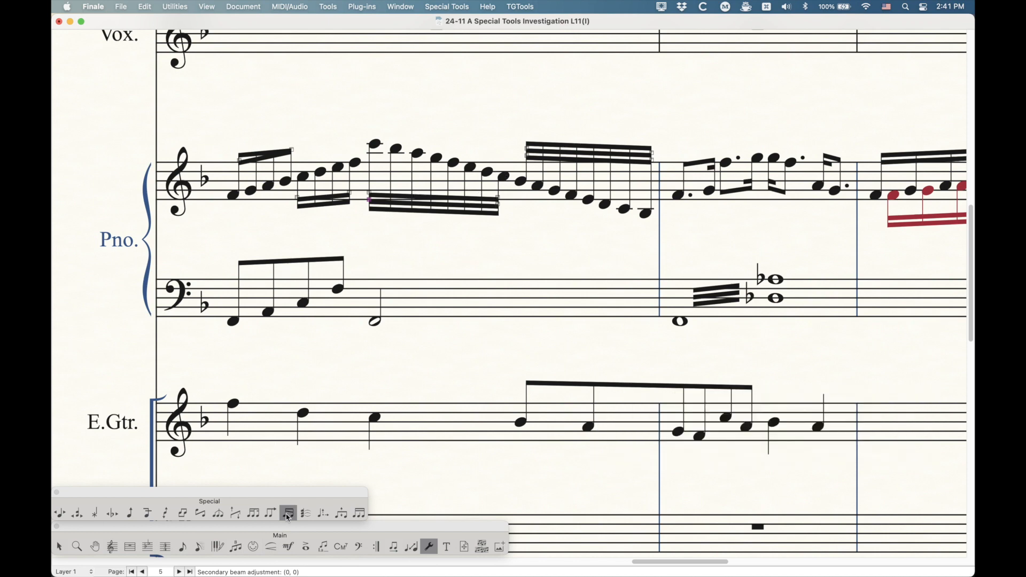
pyautogui.moveTo(288, 512)
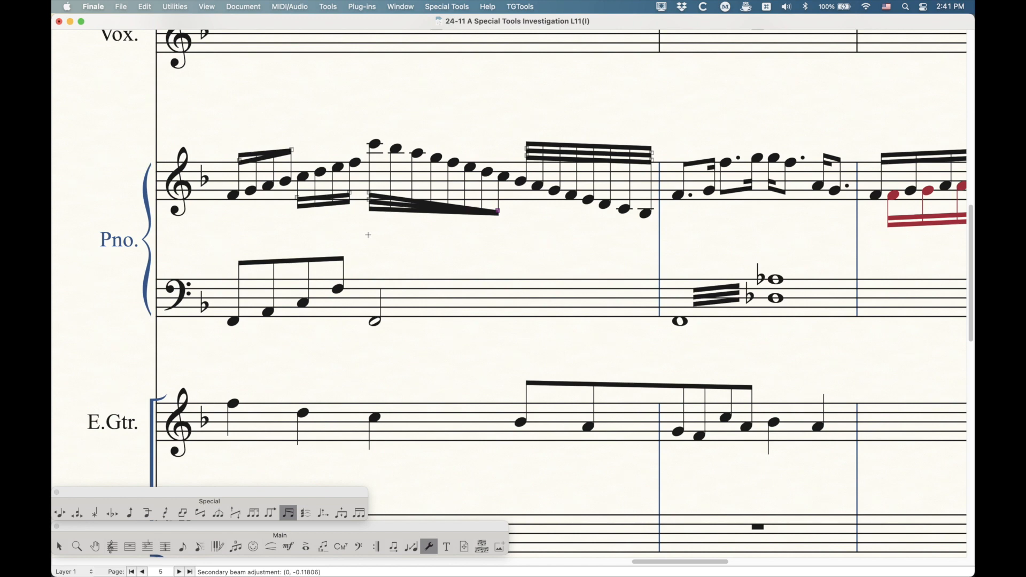
pyautogui.moveTo(378, 234)
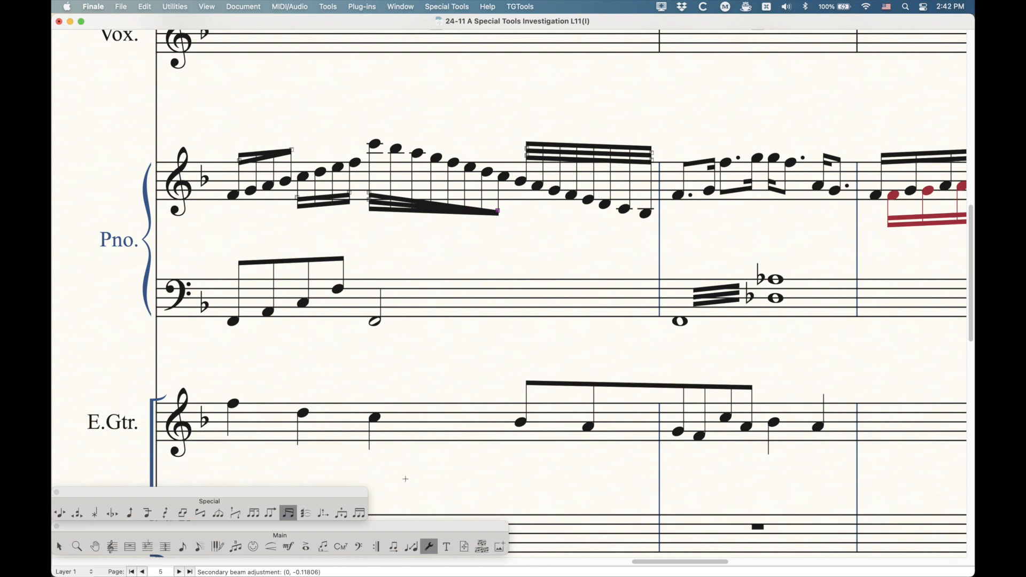
# - With the Beam Width tool, make the bass eighth-note beam much thicker, then very thin
pyautogui.click(340, 512)
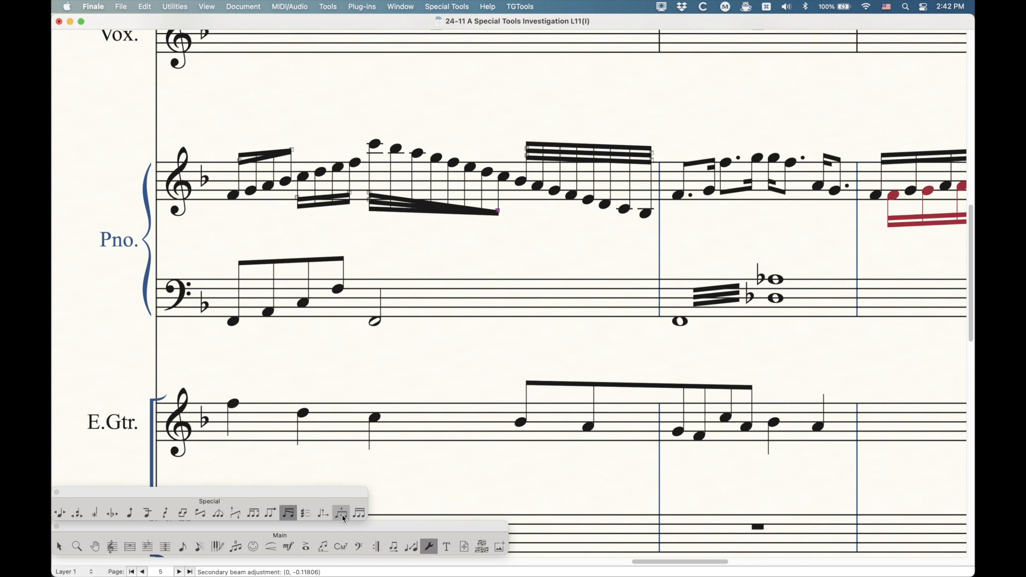
pyautogui.moveTo(341, 513)
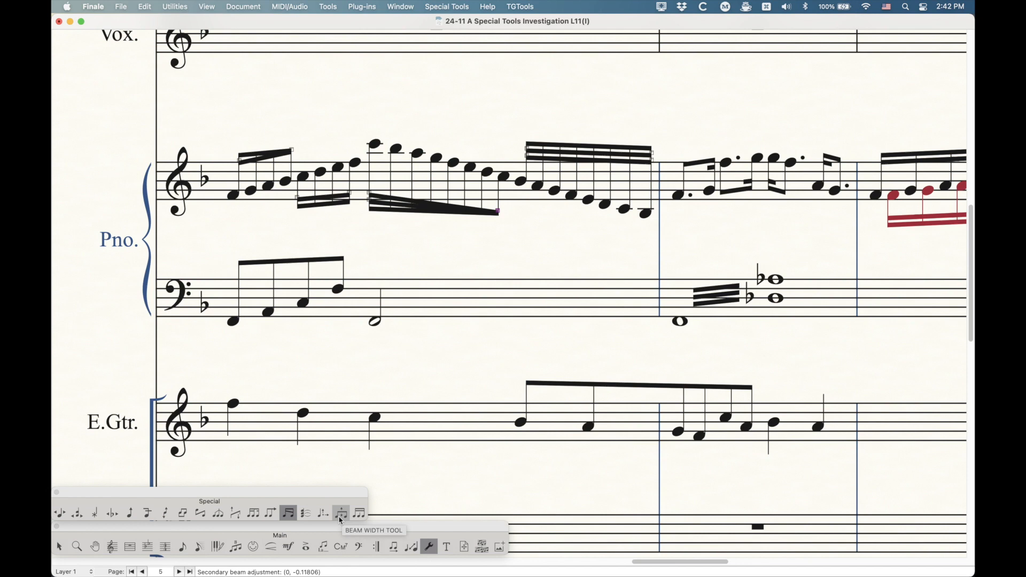
pyautogui.click(340, 513)
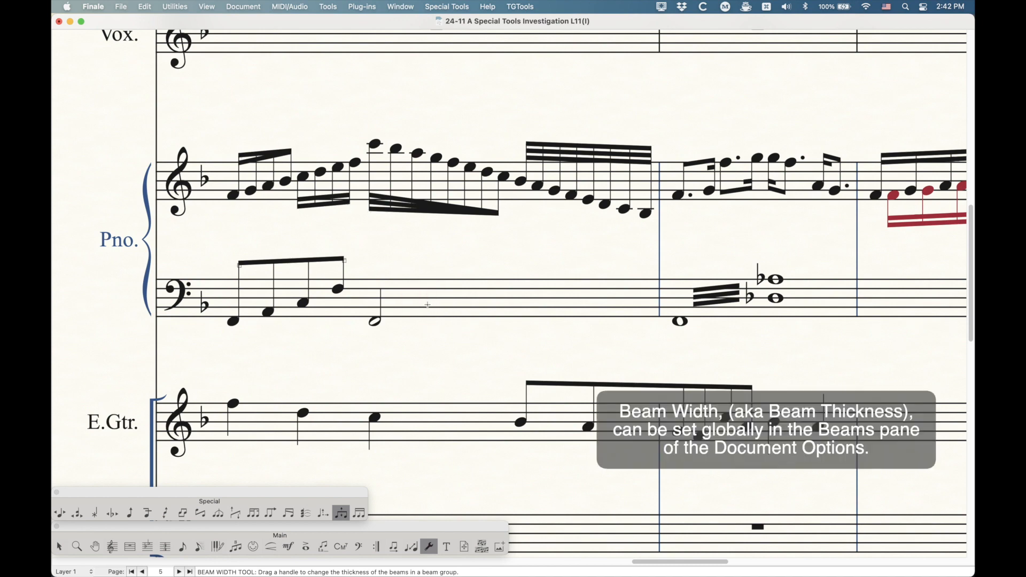
pyautogui.moveTo(799, 295)
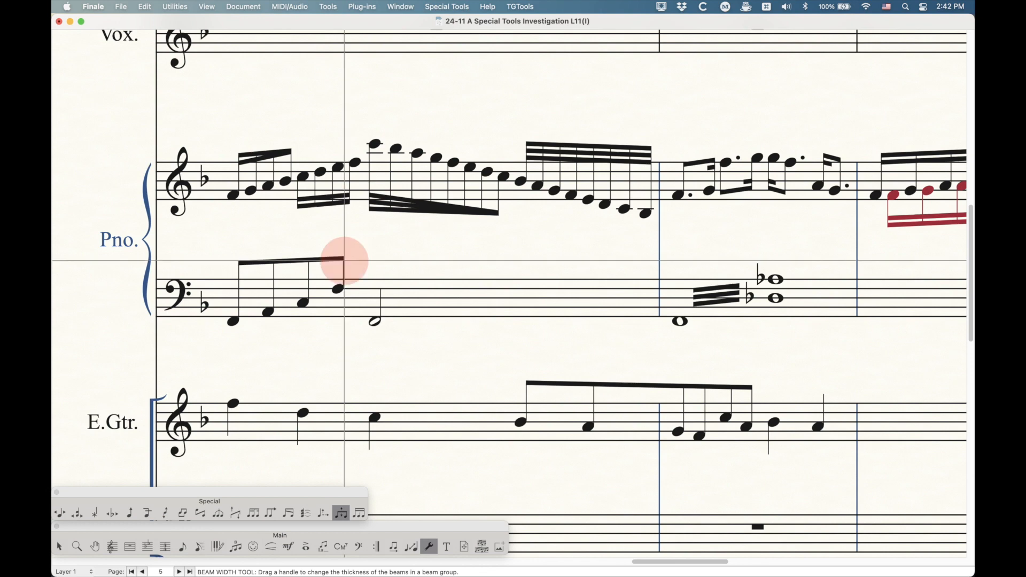
pyautogui.moveTo(339, 260); pyautogui.dragTo(340, 268)
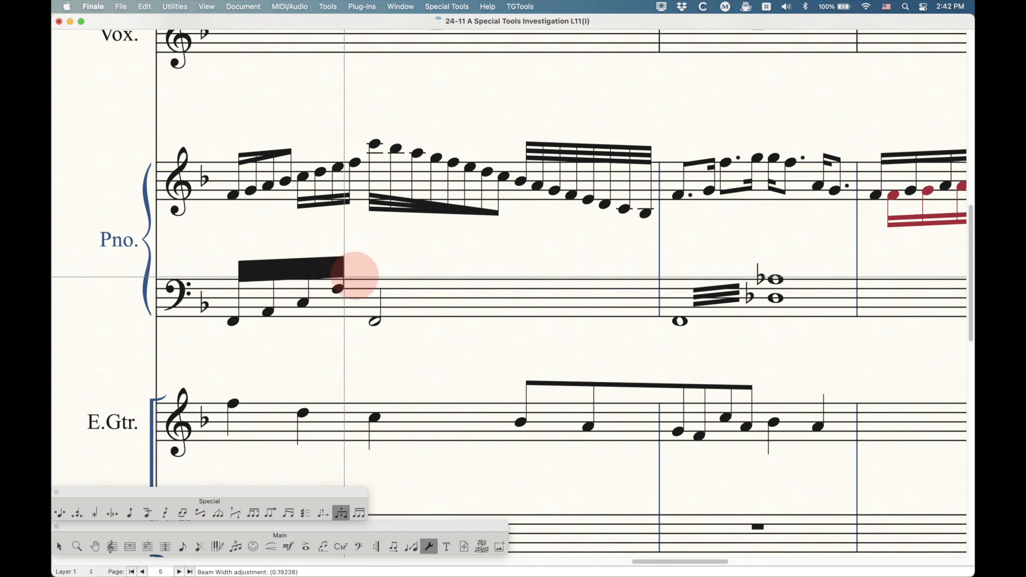
pyautogui.moveTo(357, 271); pyautogui.dragTo(343, 269)
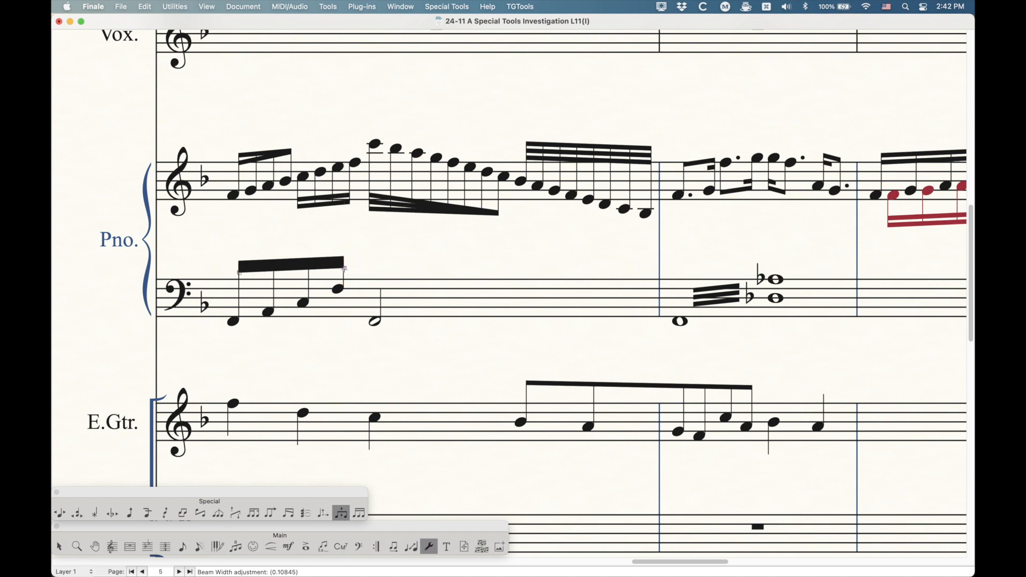
pyautogui.moveTo(343, 268); pyautogui.dragTo(343, 262)
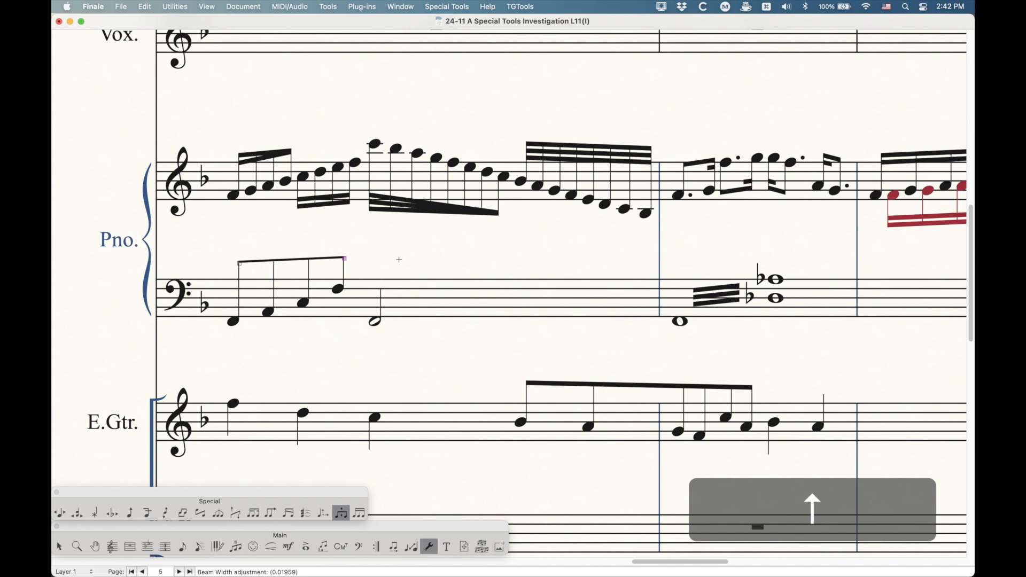
# - Fine-tune the bass beam's thickness by dragging and arrow-key nudges
pyautogui.moveTo(398, 258); pyautogui.dragTo(376, 260)
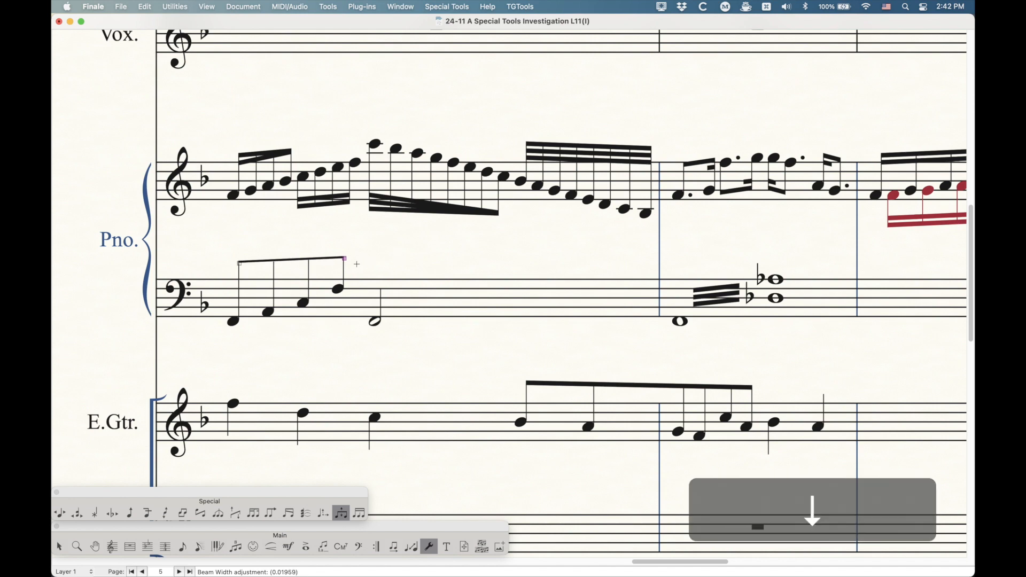
pyautogui.press('down')
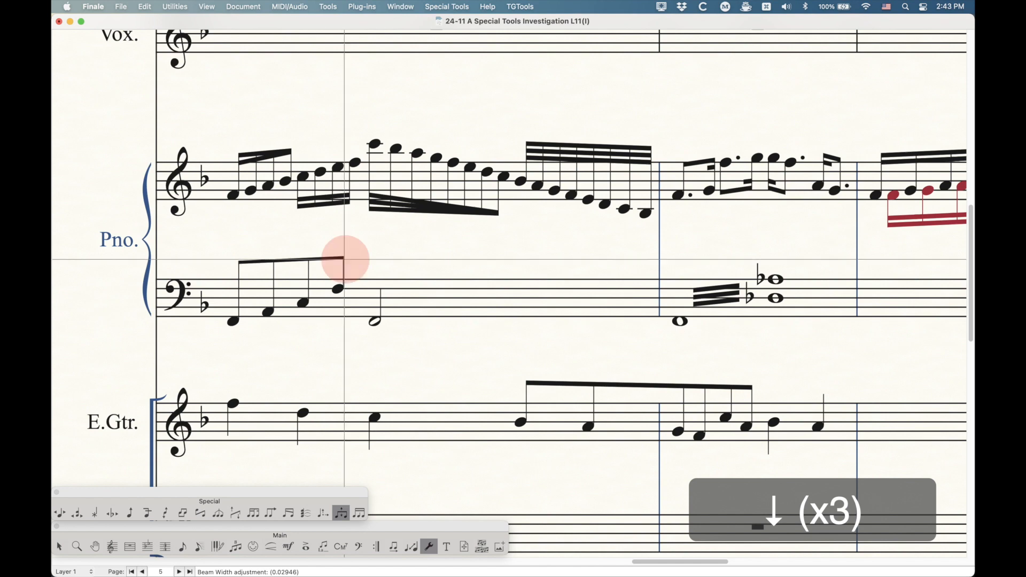
pyautogui.moveTo(343, 265); pyautogui.dragTo(376, 267)
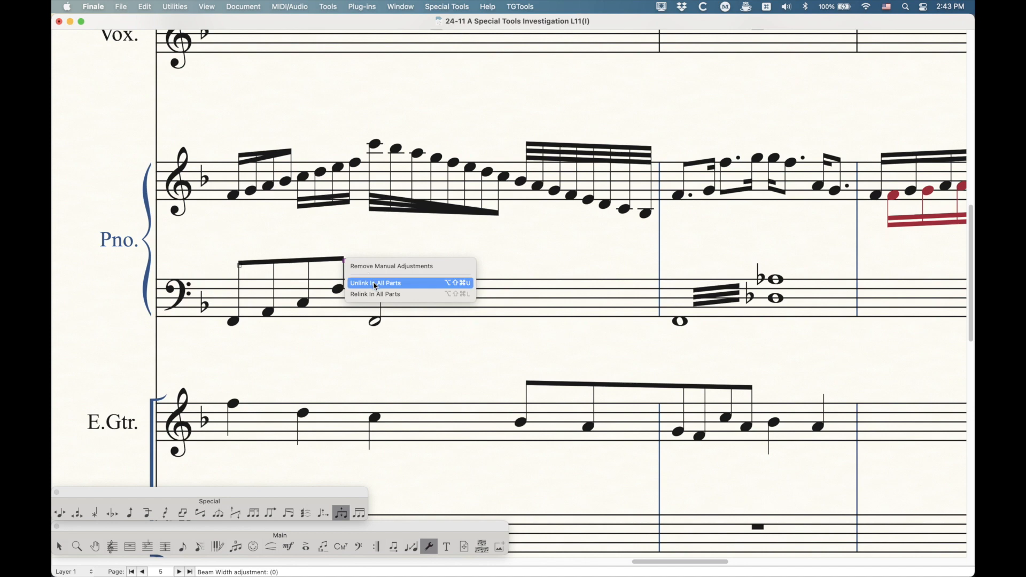
# - Remove manual width adjustments from the bass beam and select the treble feathered group
pyautogui.click(375, 283)
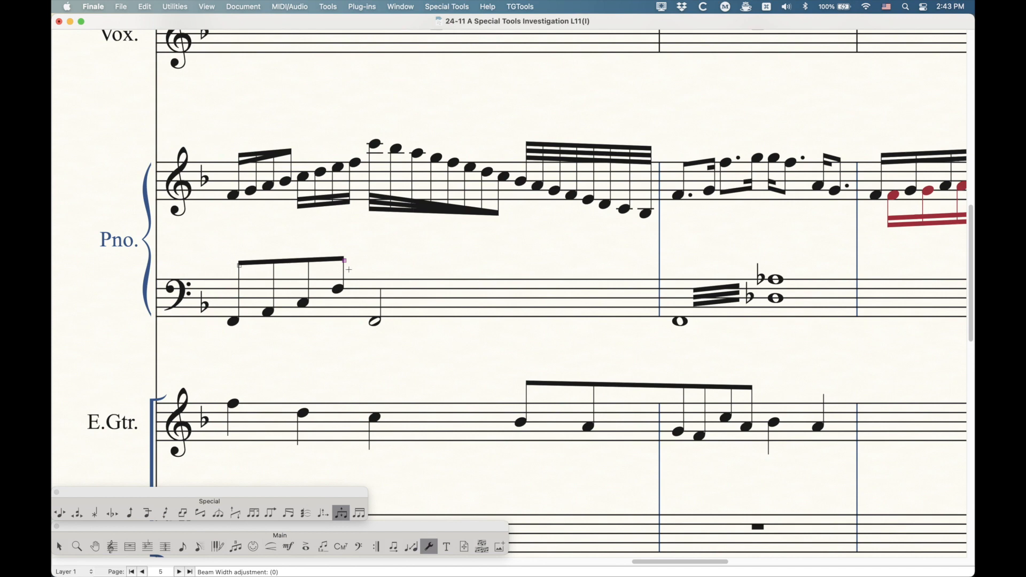
pyautogui.click(343, 183)
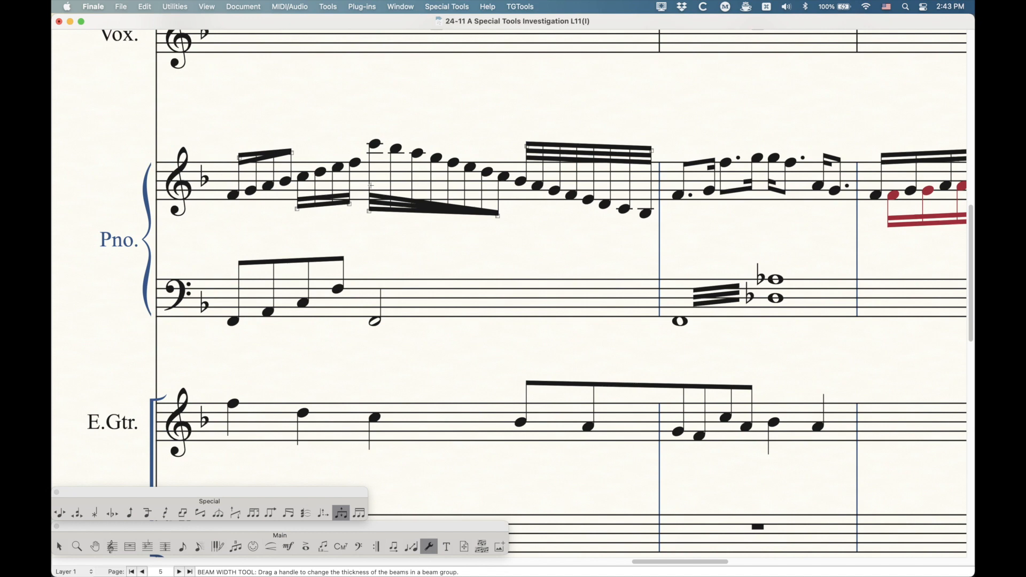
pyautogui.moveTo(366, 197); pyautogui.dragTo(351, 206)
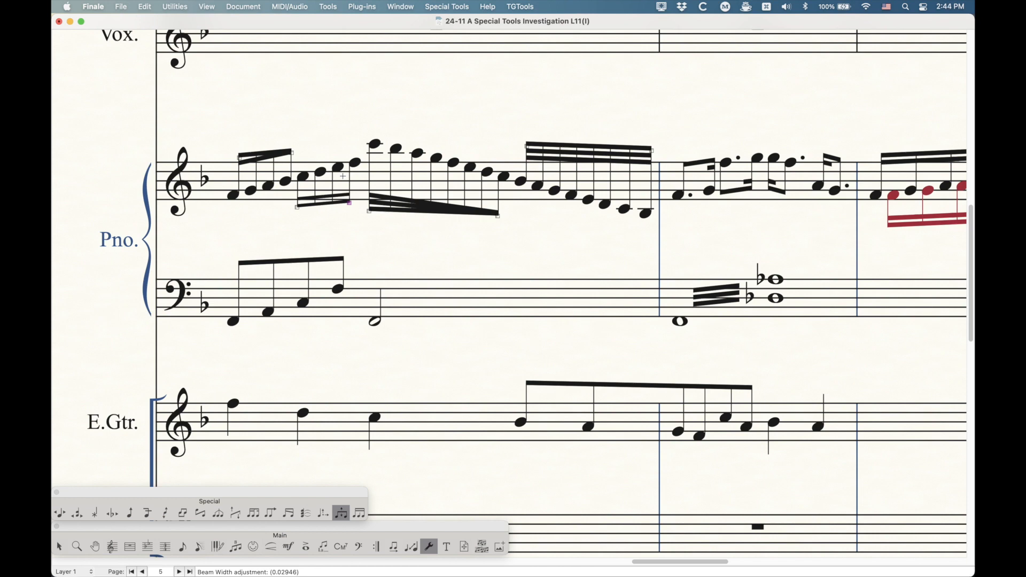
pyautogui.moveTo(351, 202); pyautogui.dragTo(351, 208)
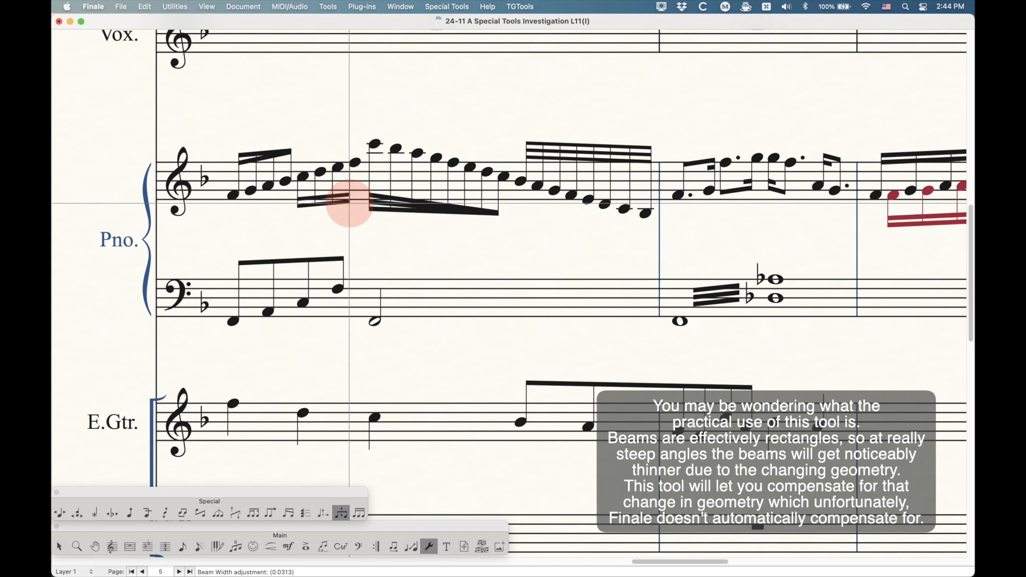
pyautogui.moveTo(351, 206); pyautogui.dragTo(351, 197)
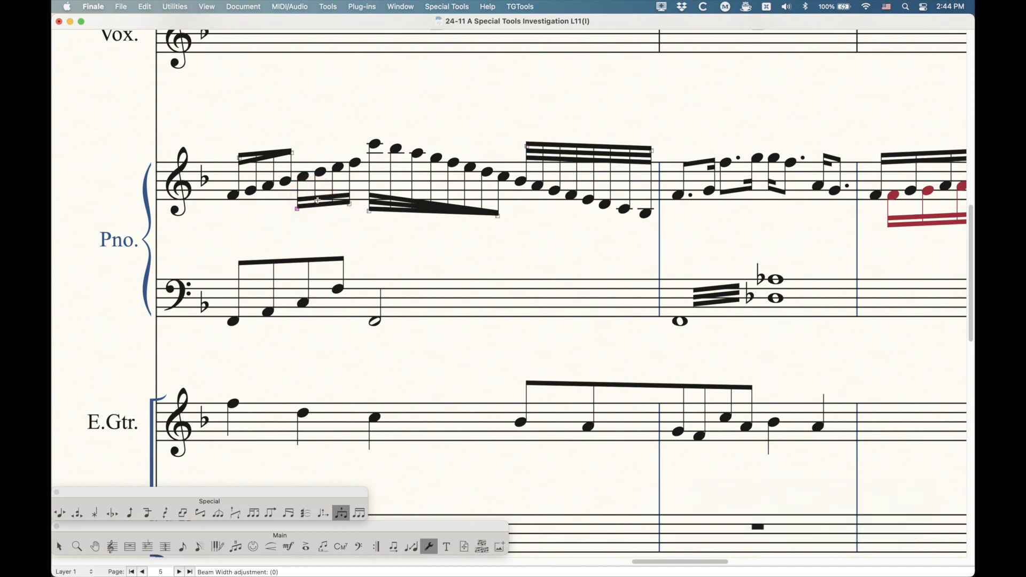
pyautogui.moveTo(359, 355)
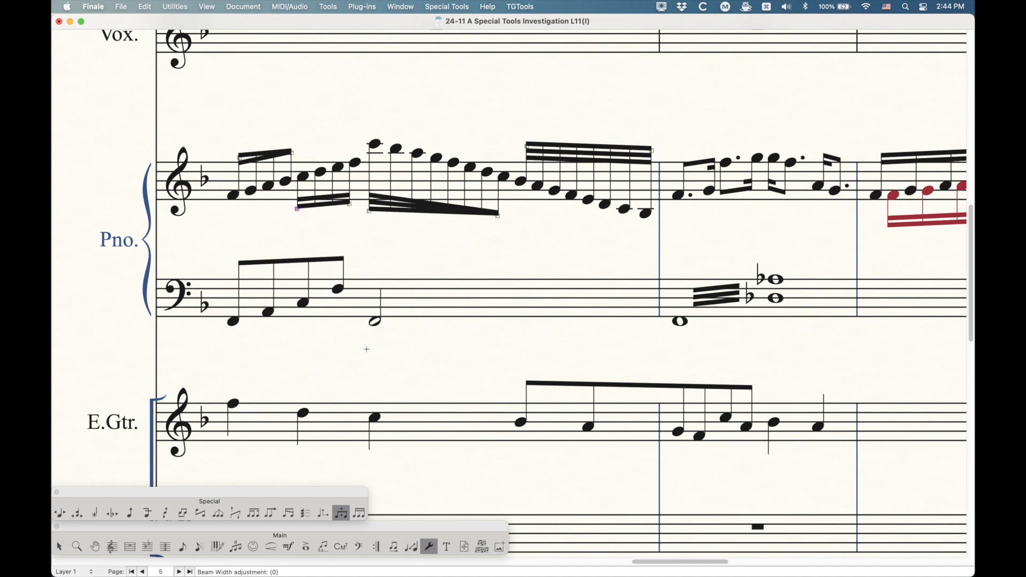
pyautogui.moveTo(327, 341)
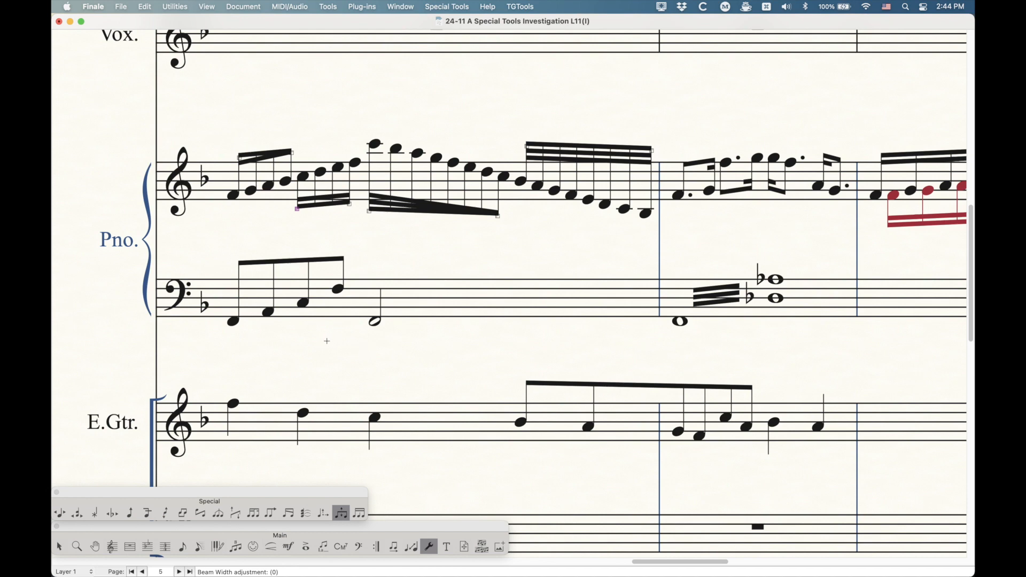
pyautogui.moveTo(290, 462)
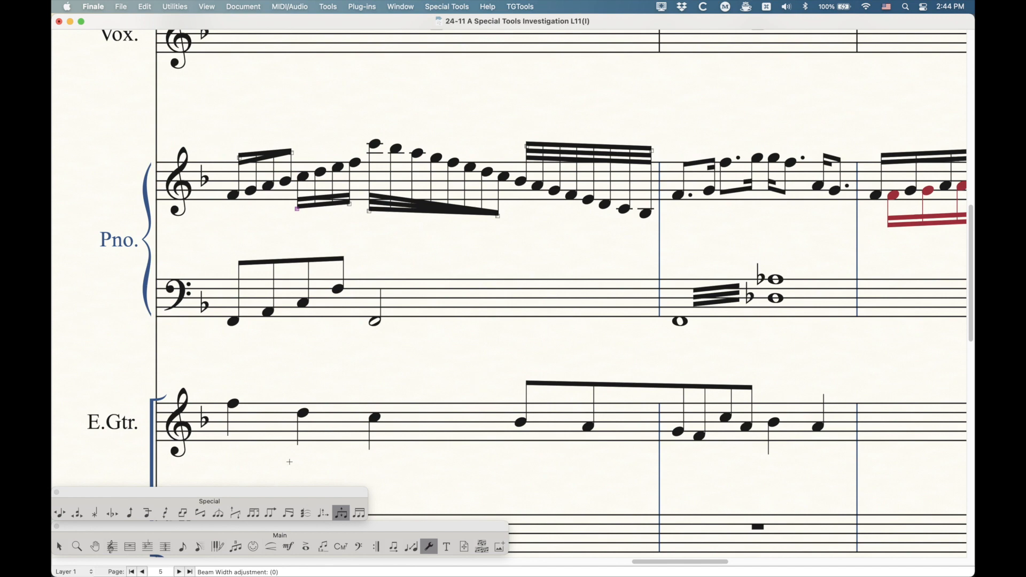
pyautogui.moveTo(333, 453)
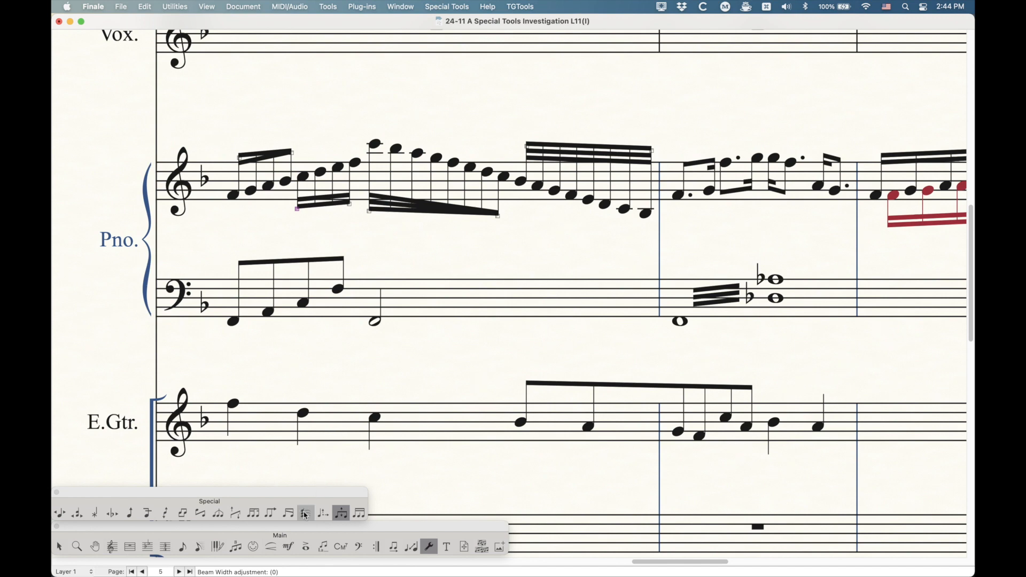
pyautogui.moveTo(319, 515)
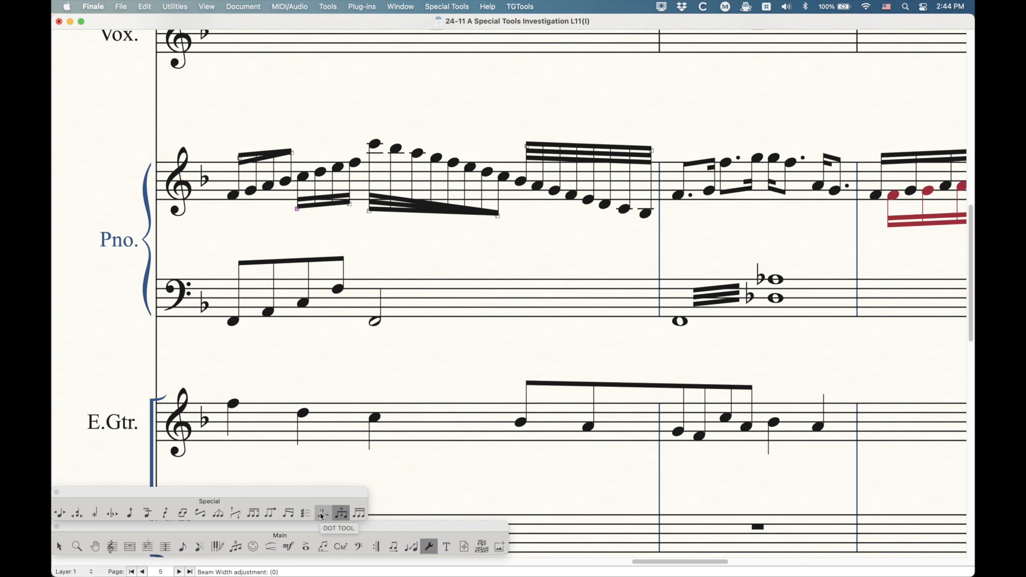
pyautogui.moveTo(305, 513)
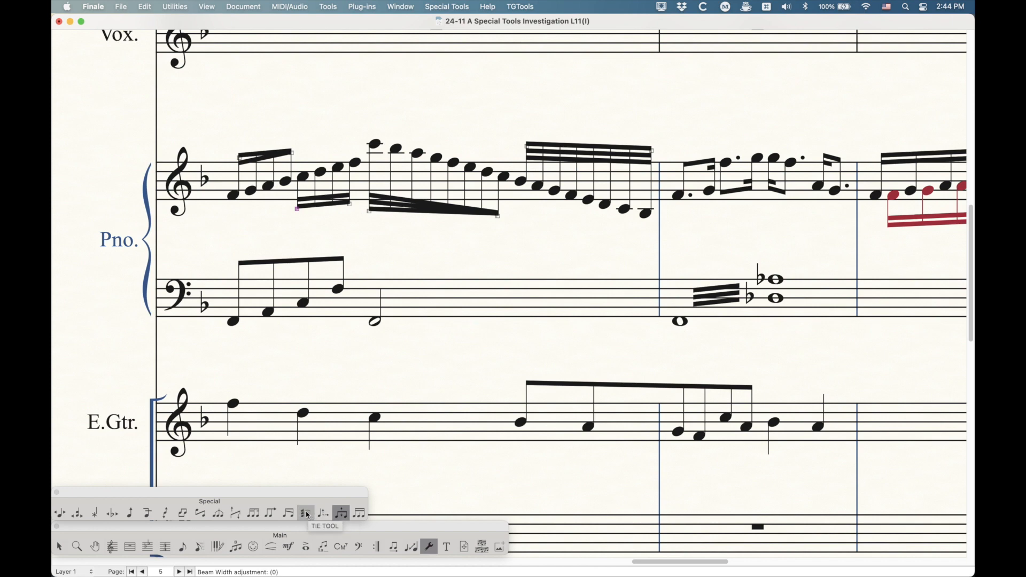